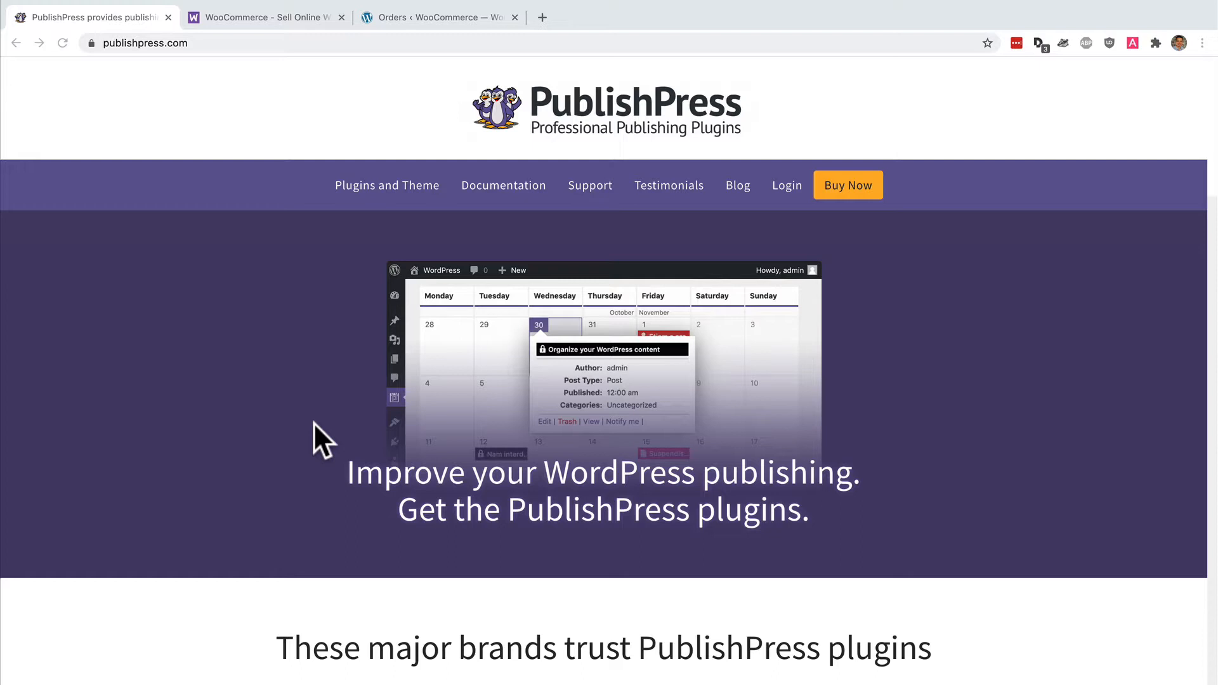
# Step: Switch from the PublishPress tab to the WooCommerce tab, then to the store's WordPress admin tab
pyautogui.click(264, 16)
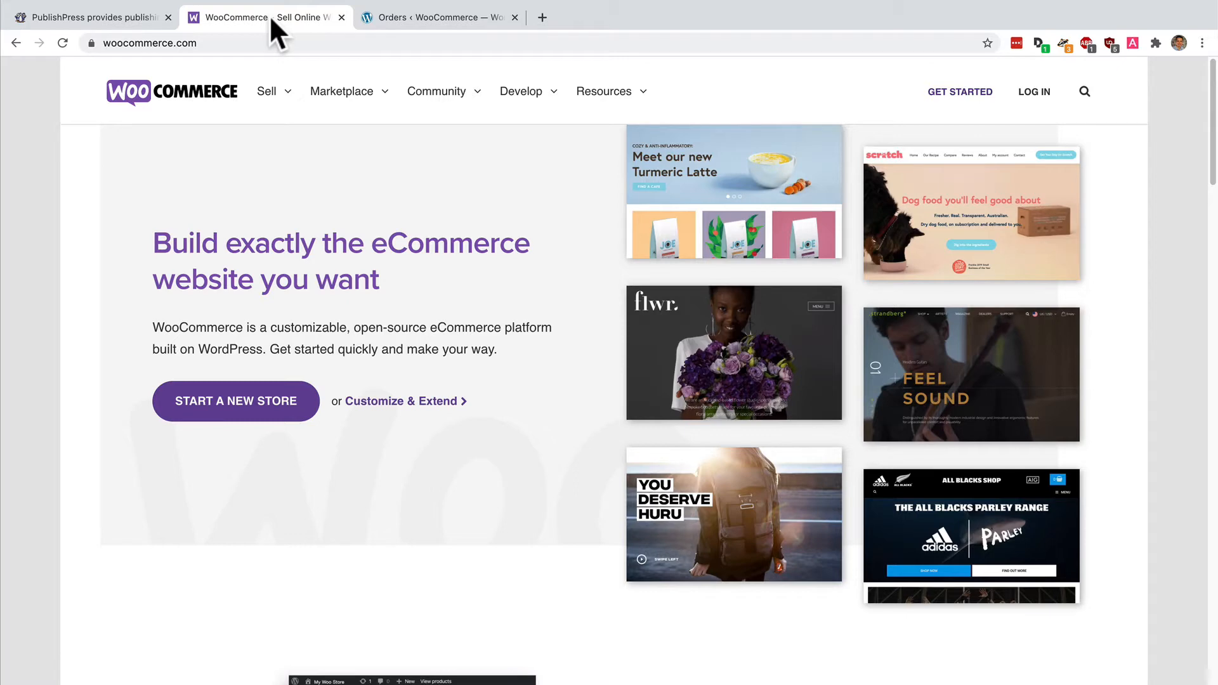
pyautogui.moveTo(424, 39)
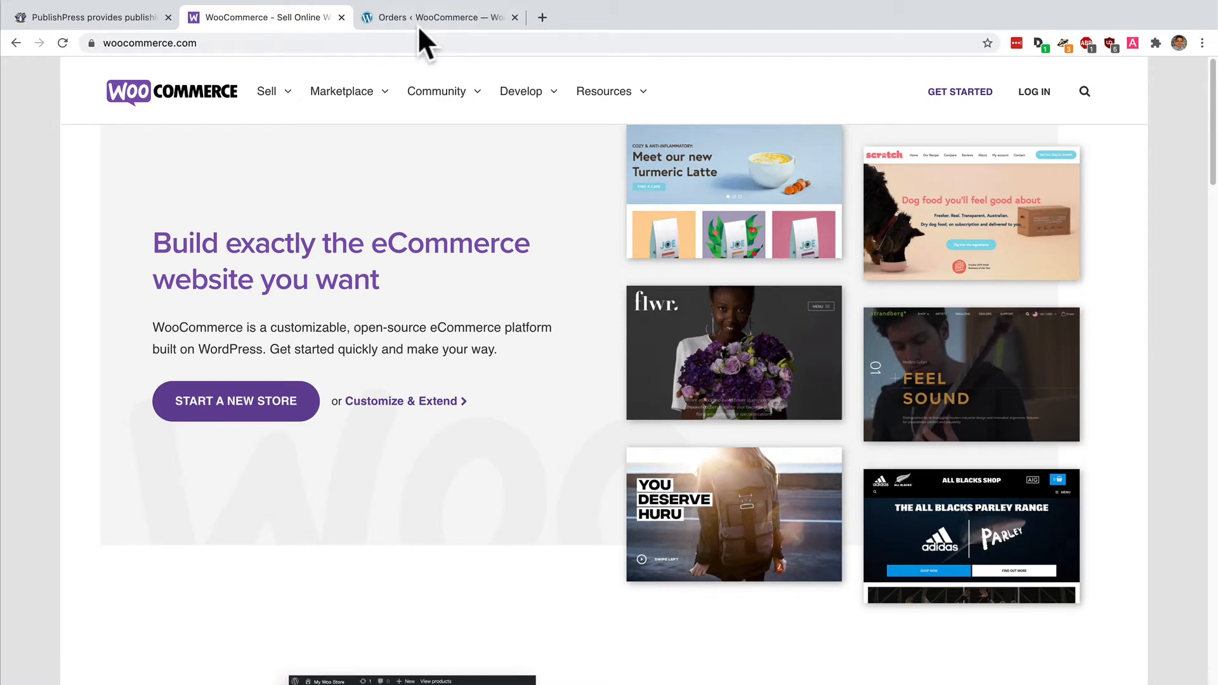
pyautogui.click(439, 16)
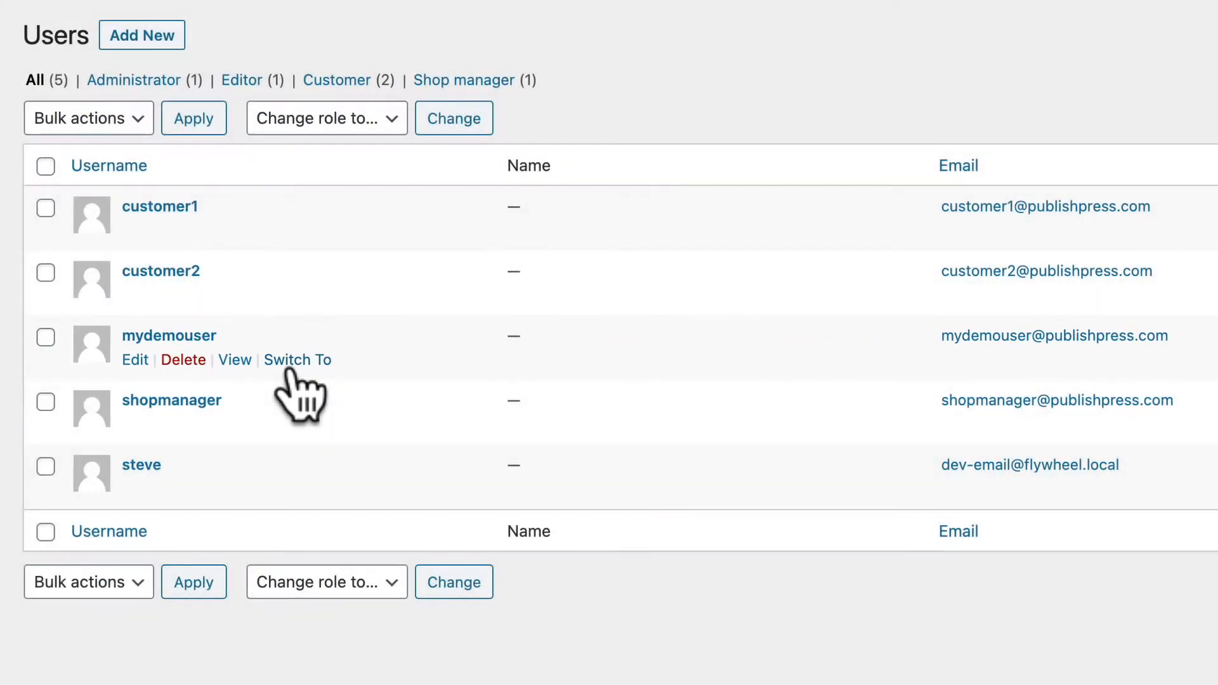
pyautogui.click(297, 359)
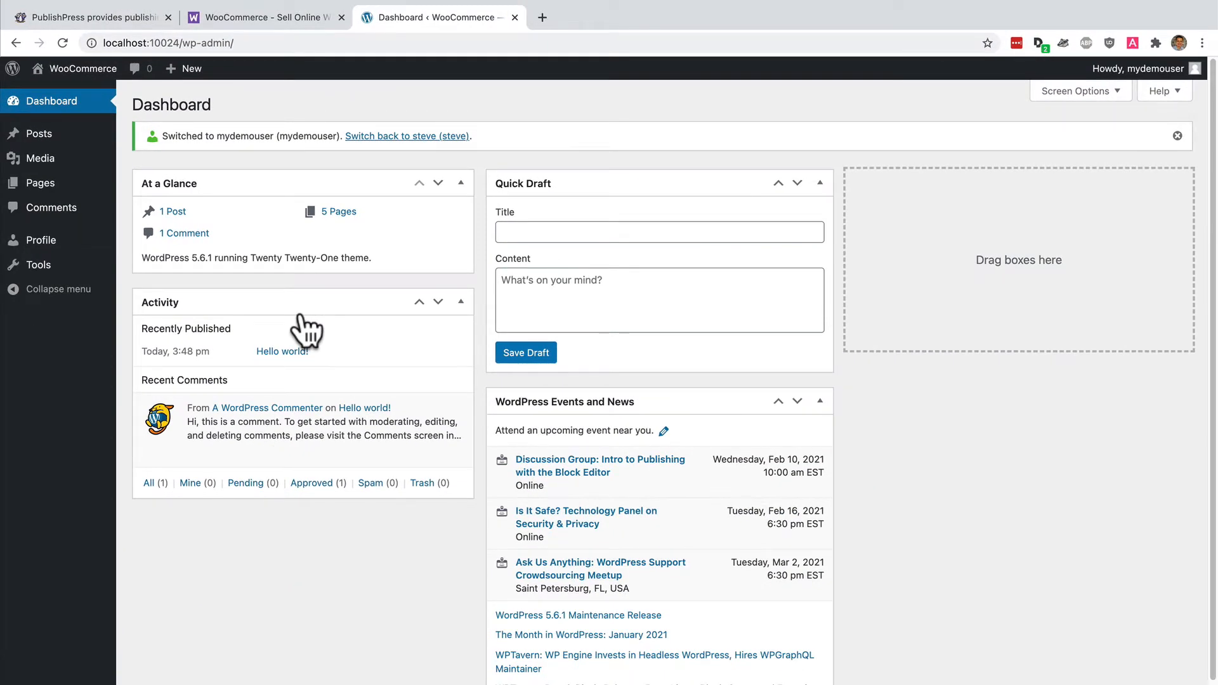
pyautogui.moveTo(408, 136)
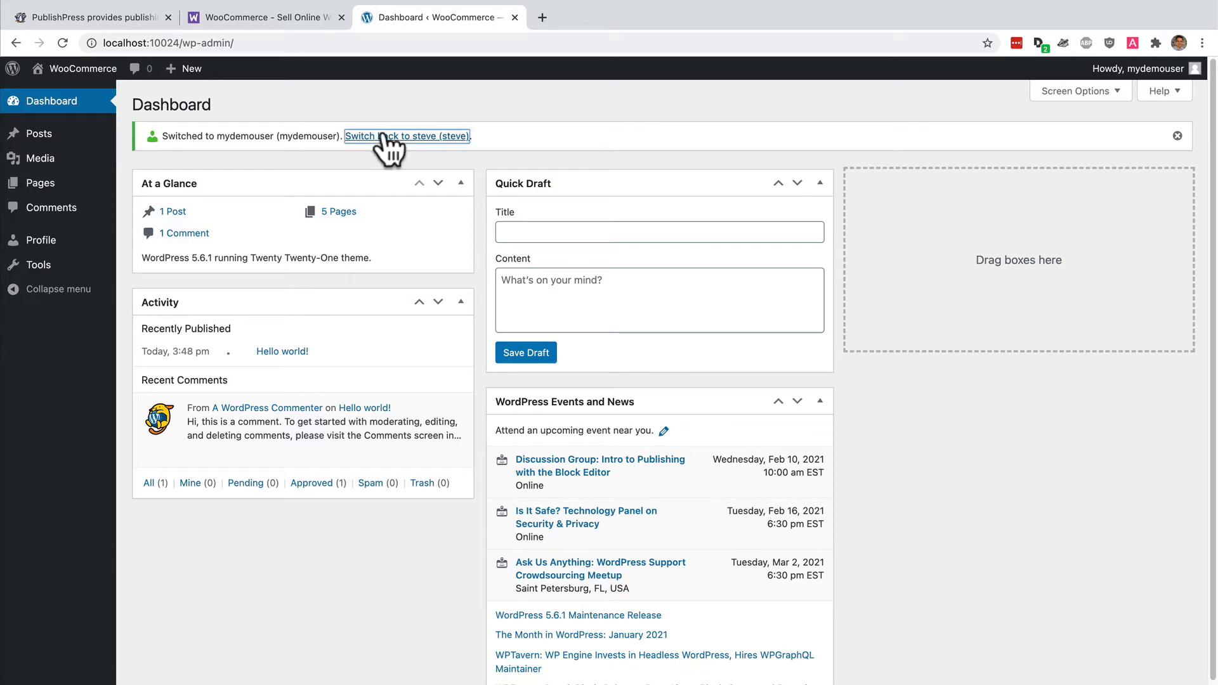
pyautogui.click(407, 137)
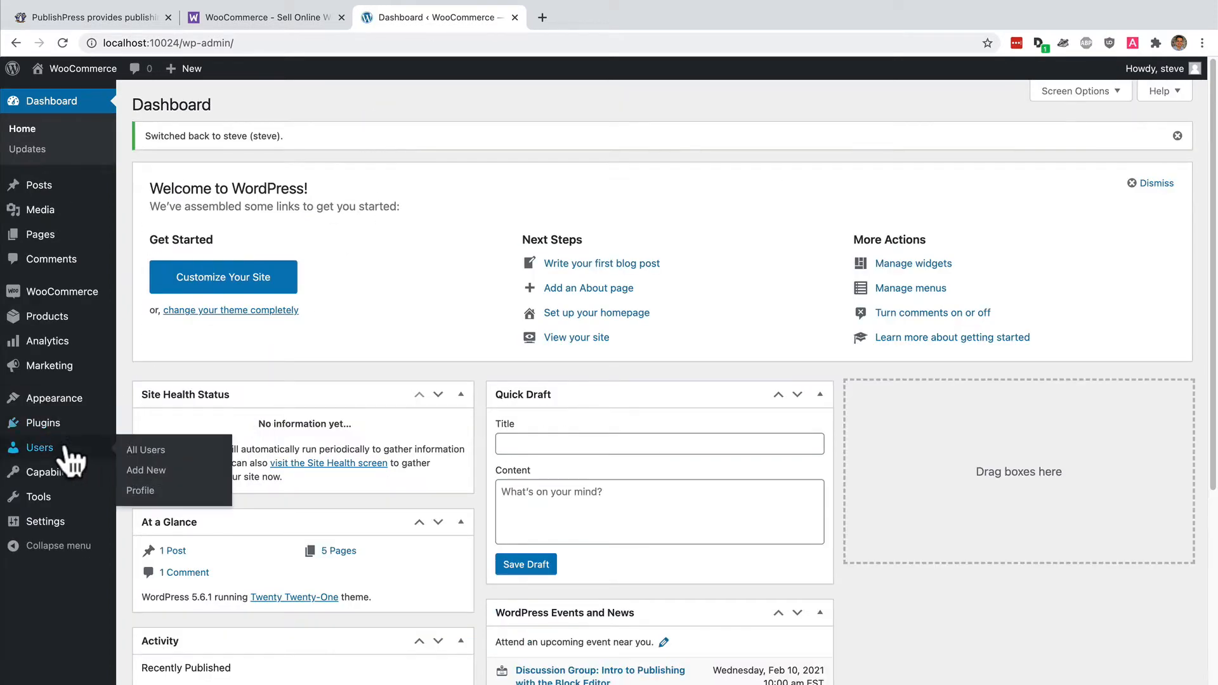
pyautogui.click(144, 449)
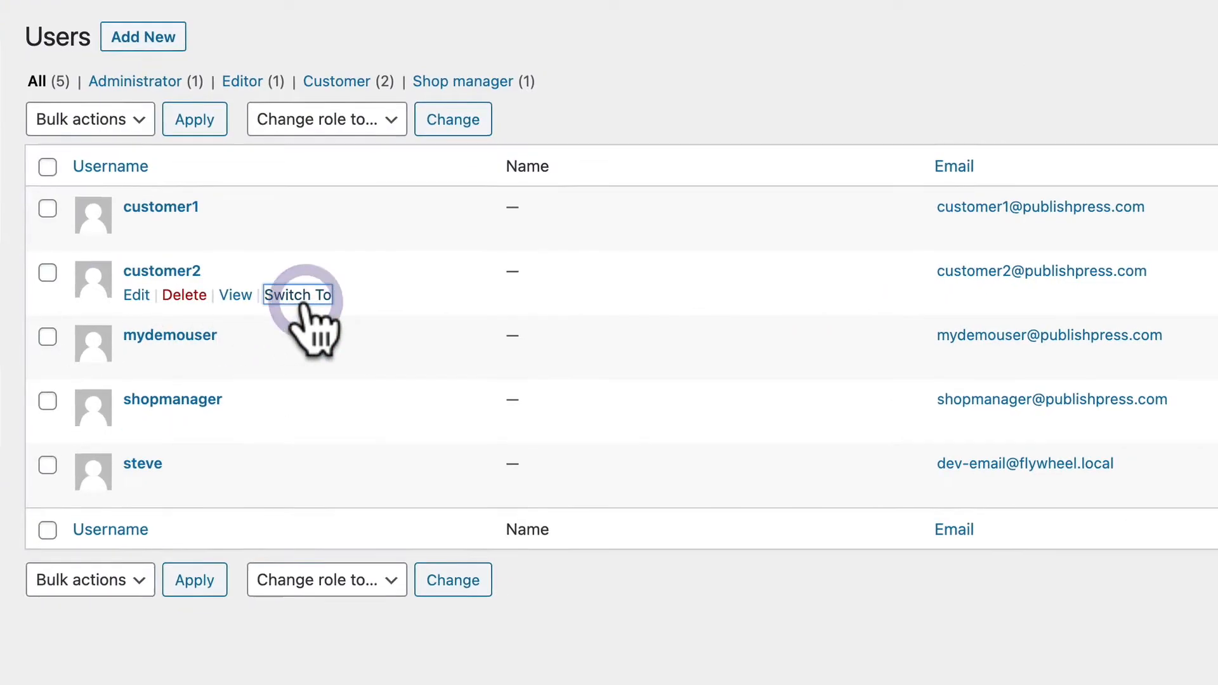
pyautogui.click(297, 296)
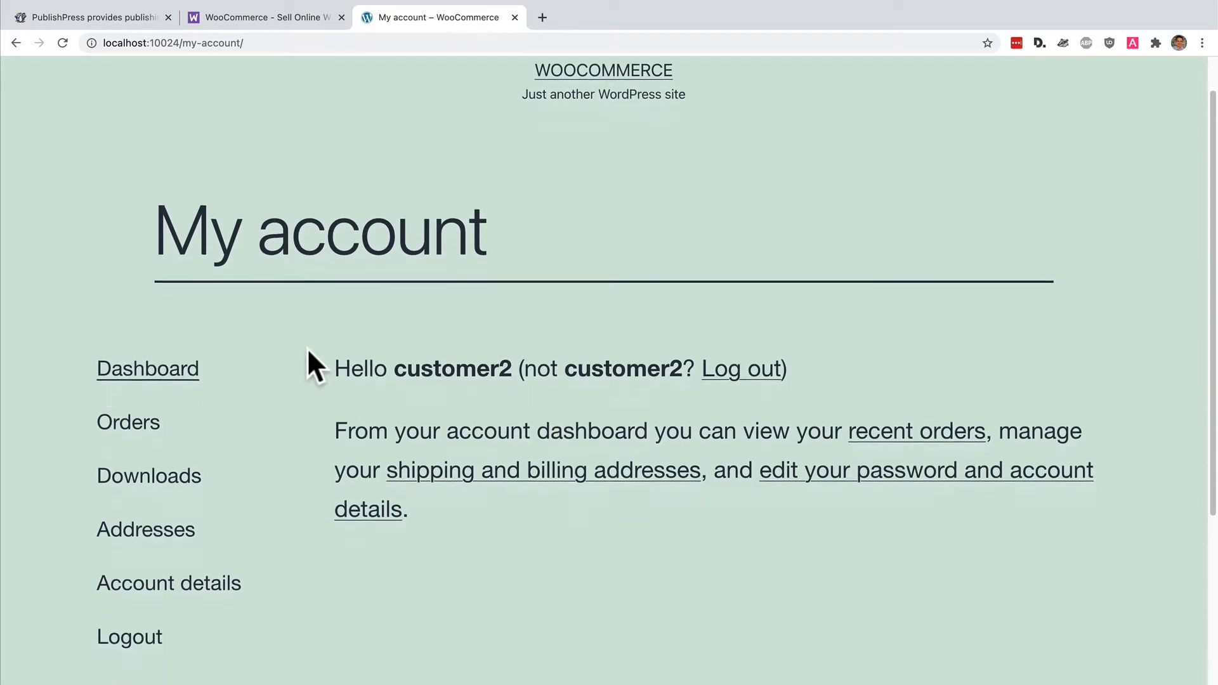
pyautogui.scroll(-3)
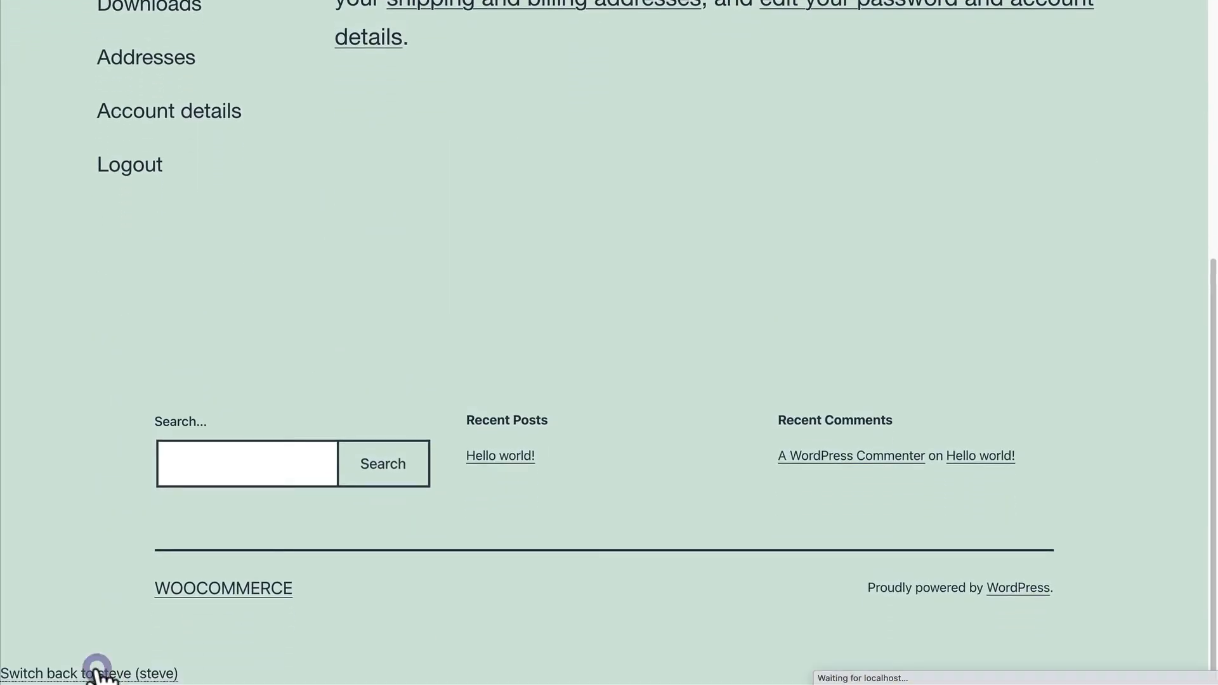
pyautogui.click(87, 673)
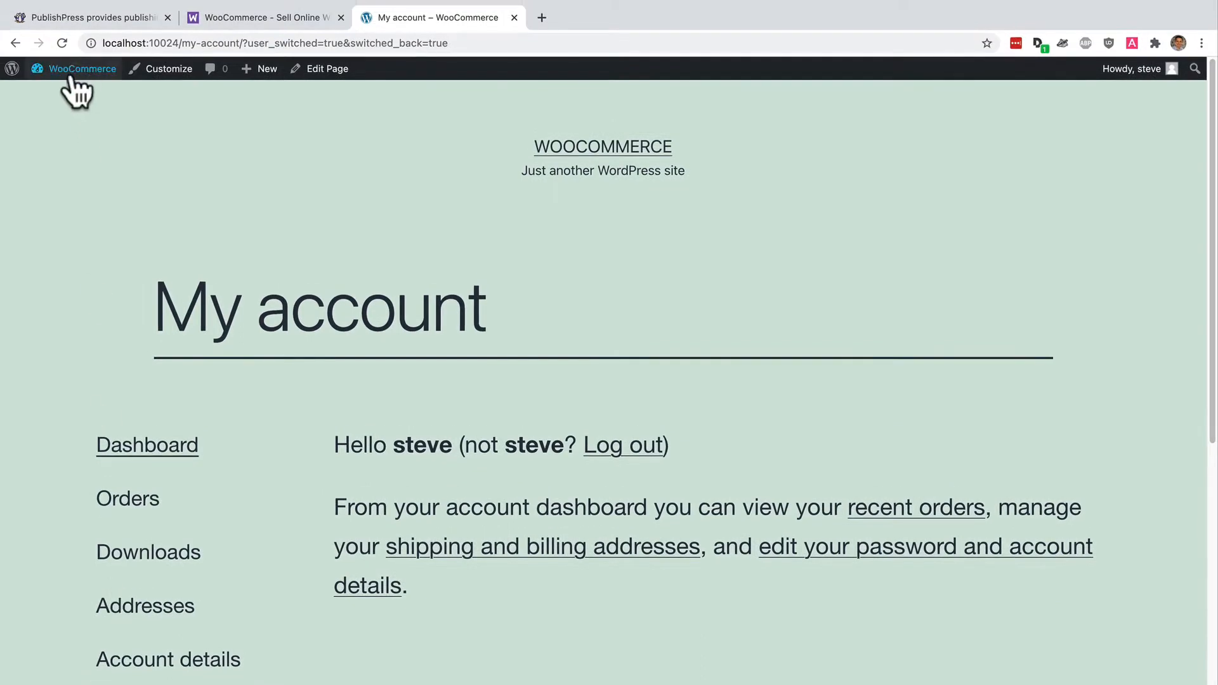
pyautogui.click(81, 68)
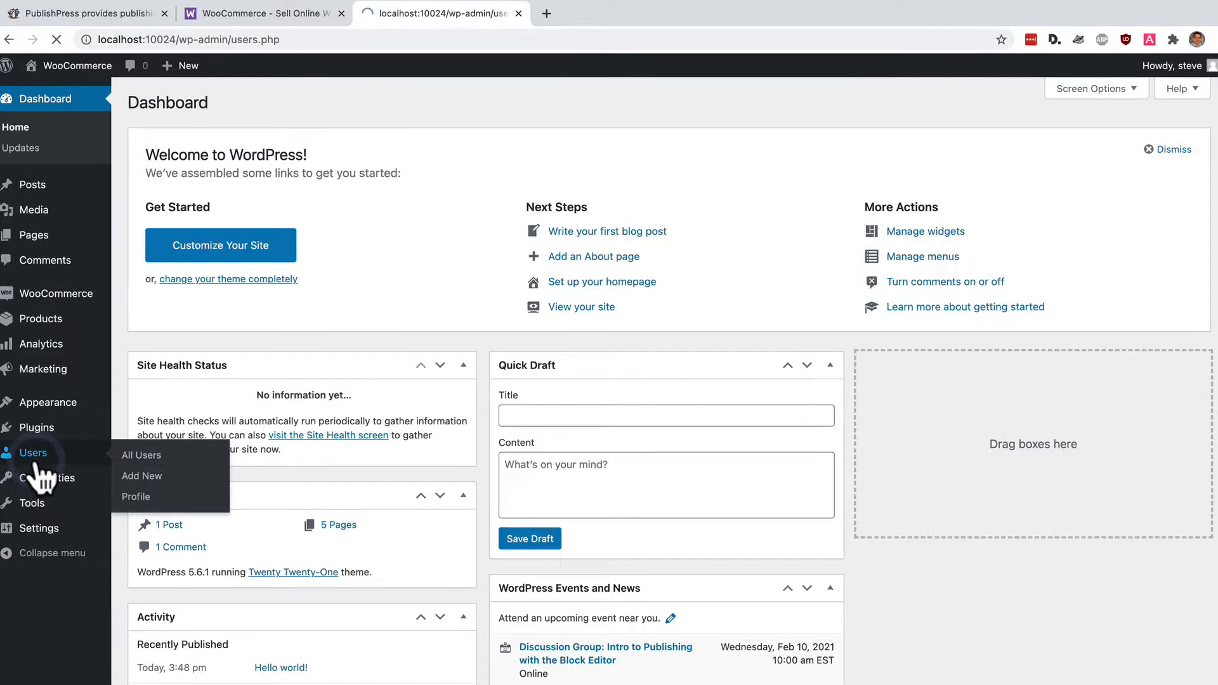
pyautogui.click(141, 456)
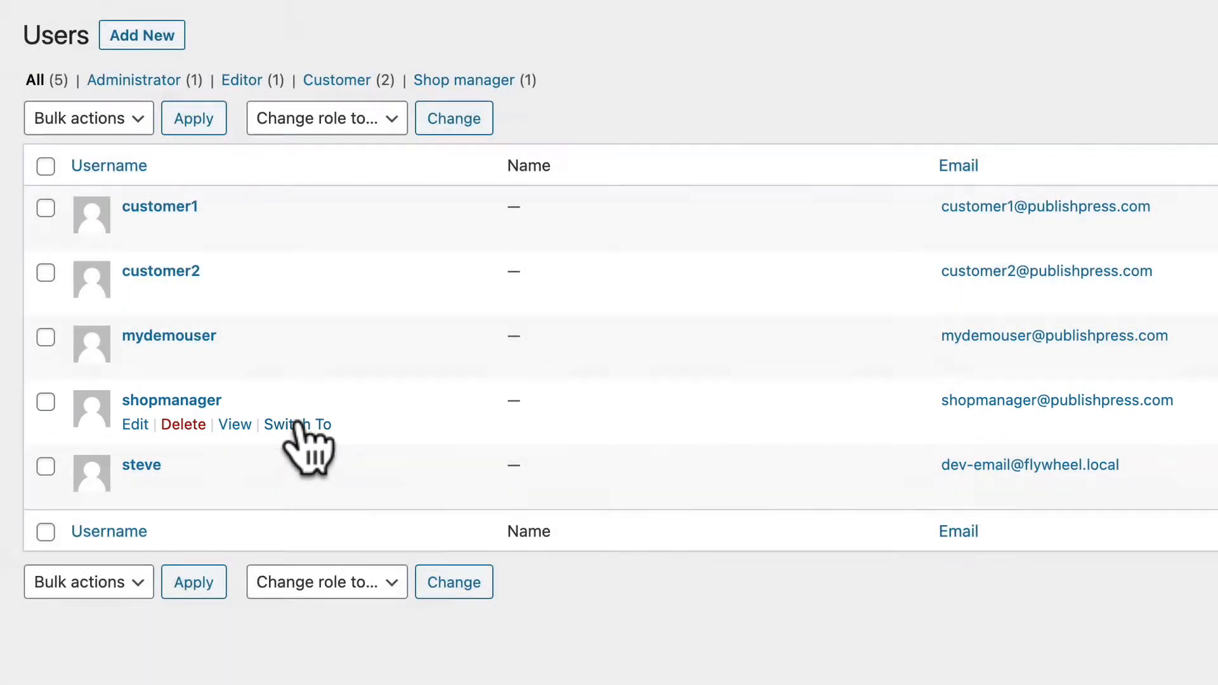
# Step: Switch to the shopmanager account and view the WooCommerce Orders list
pyautogui.click(297, 424)
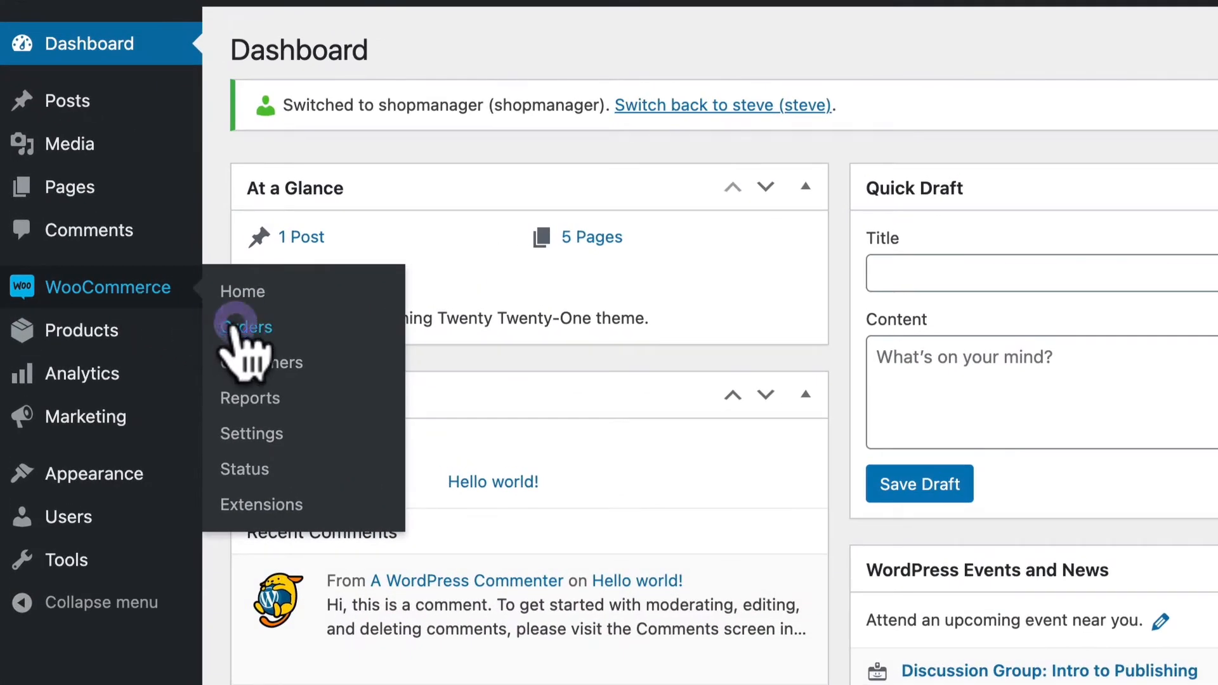
pyautogui.click(245, 327)
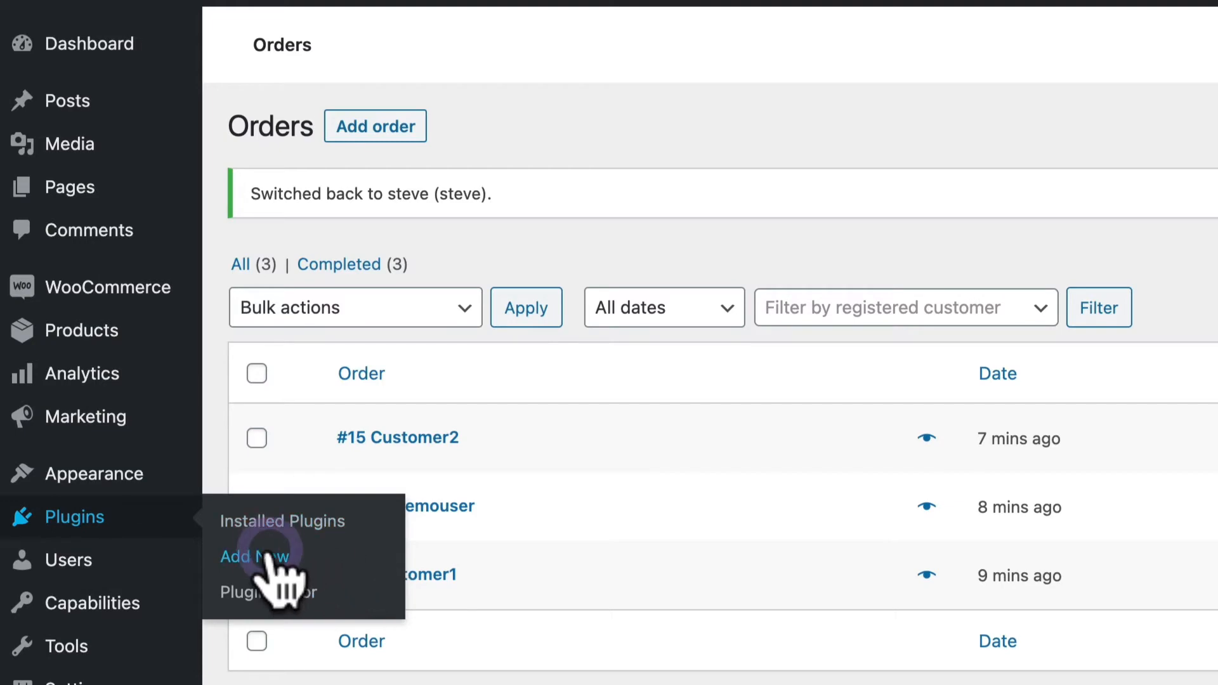
# Step: Search Add New Plugins for 'capa' to find PublishPress Capabilities
pyautogui.click(254, 556)
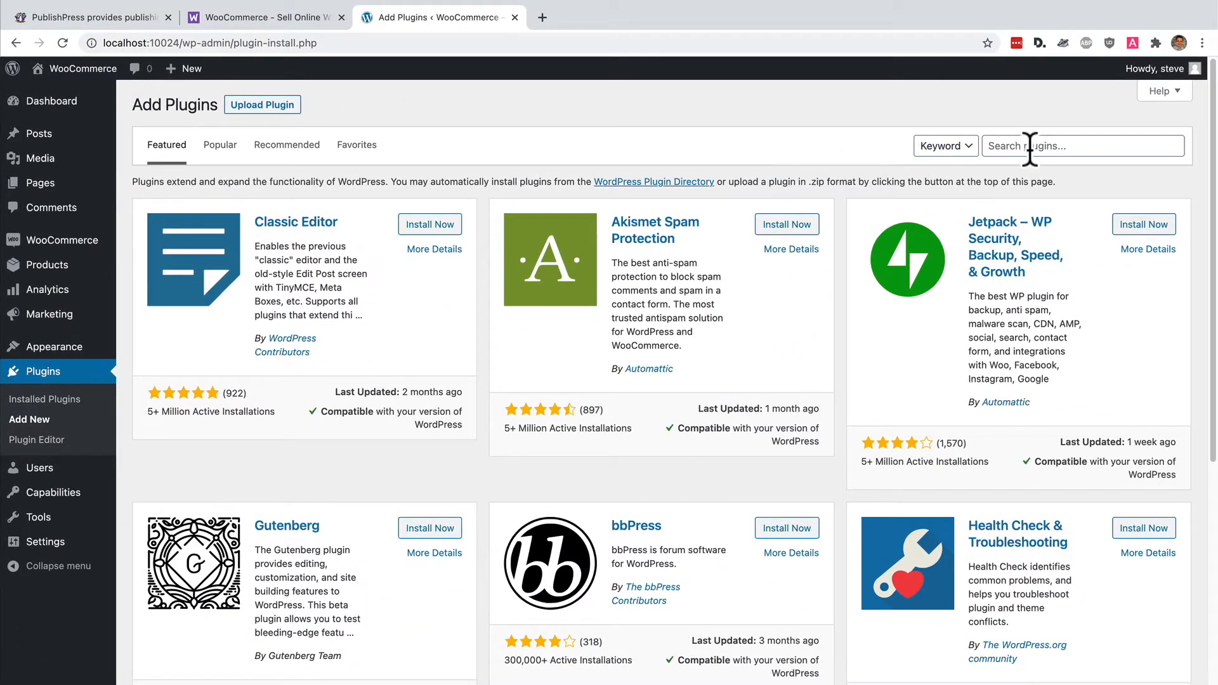
pyautogui.write('capa')
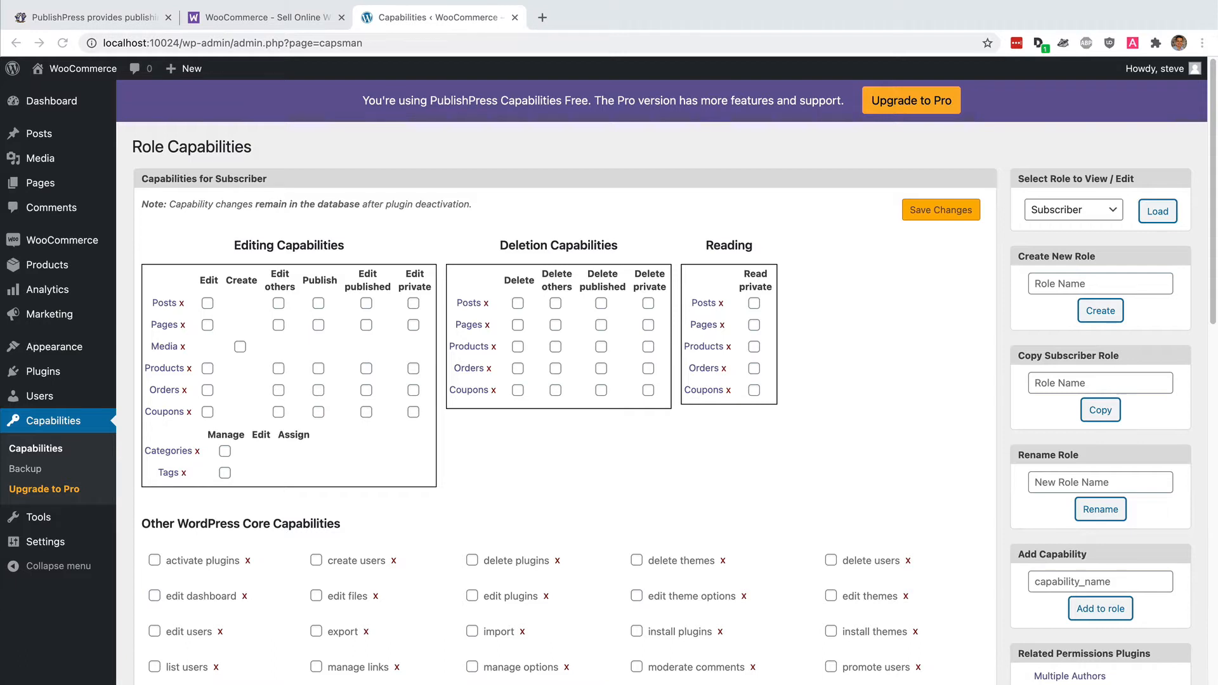
pyautogui.moveTo(889, 358)
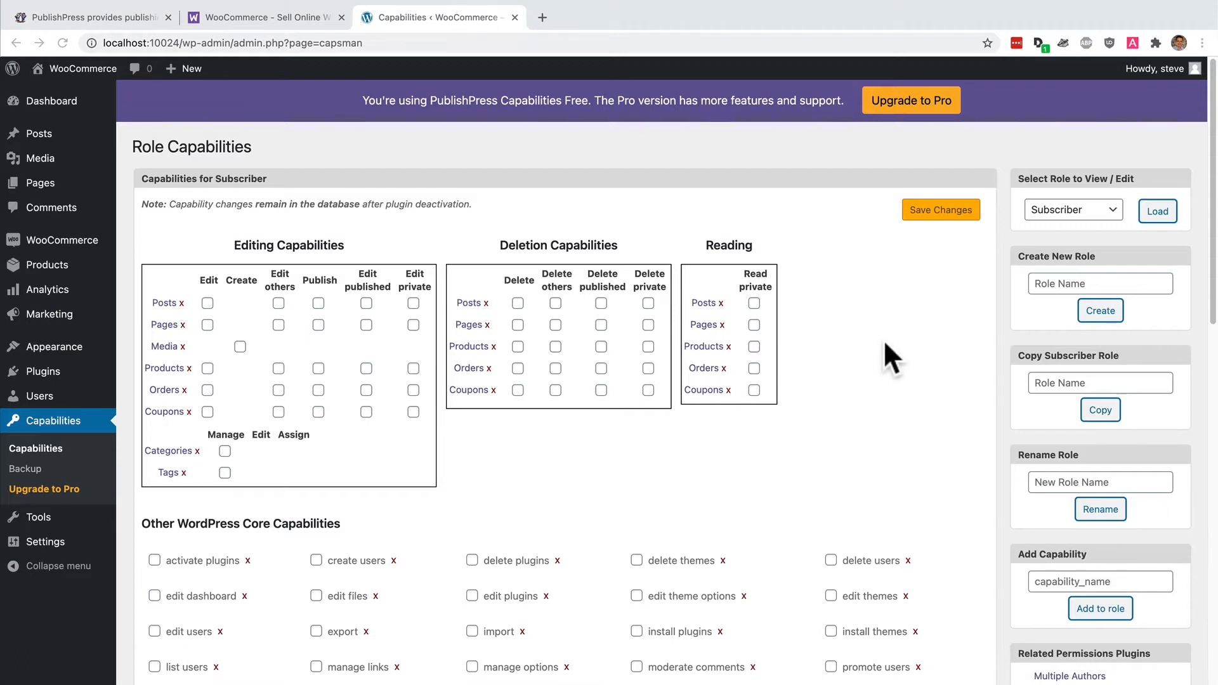
# Step: Load the Editor role on the Role Capabilities page
pyautogui.click(1072, 209)
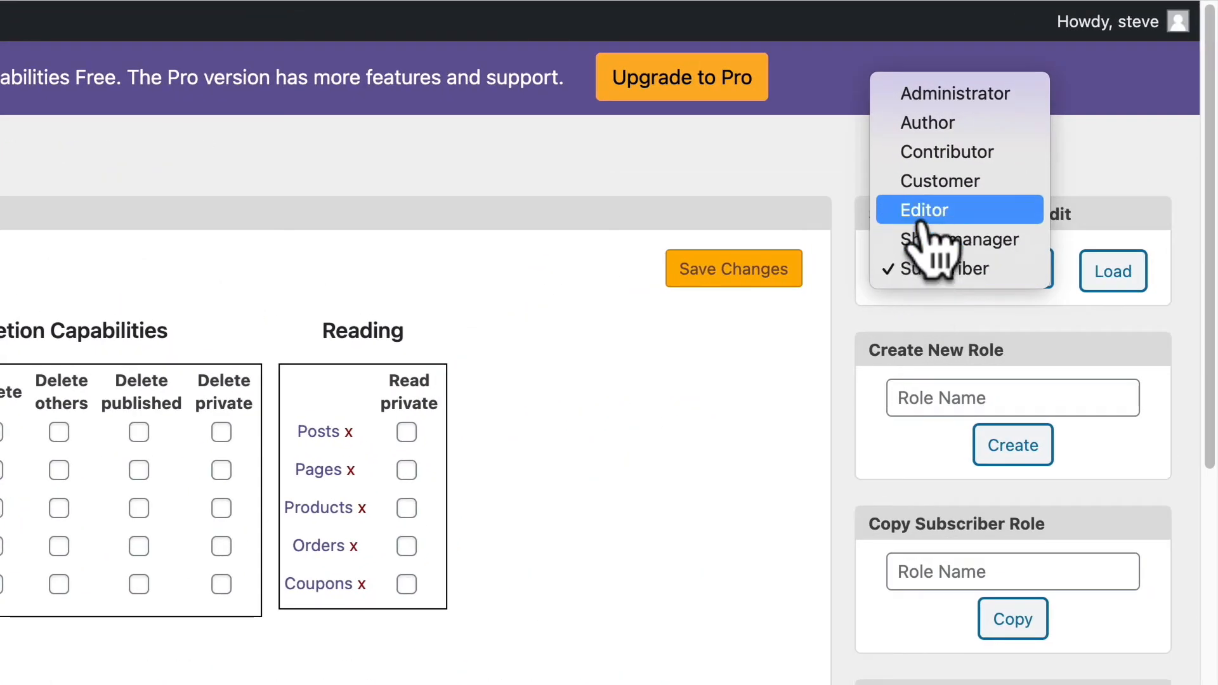
pyautogui.click(922, 209)
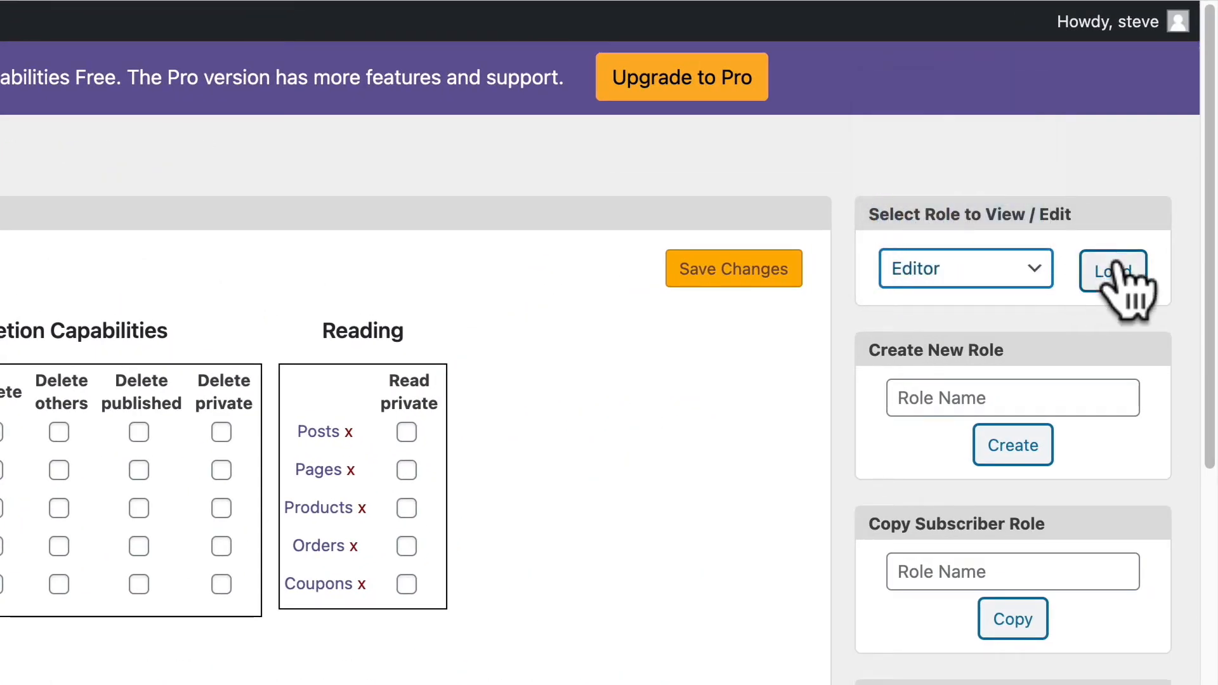
pyautogui.click(1113, 268)
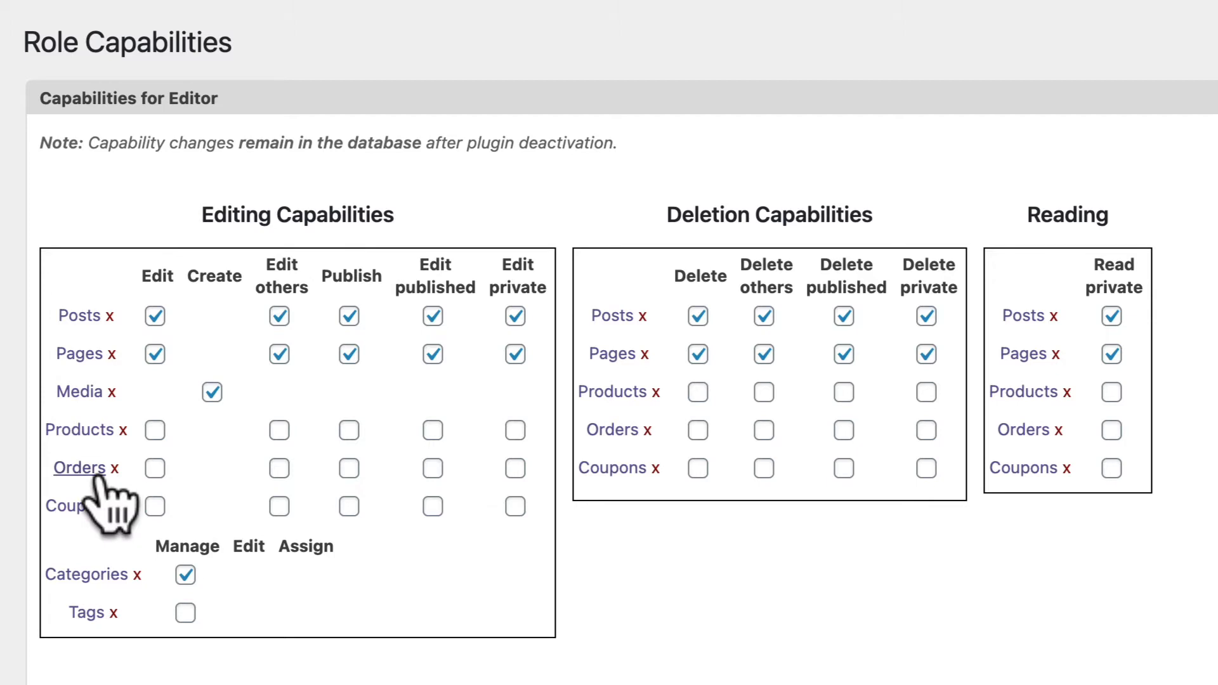
pyautogui.moveTo(81, 431)
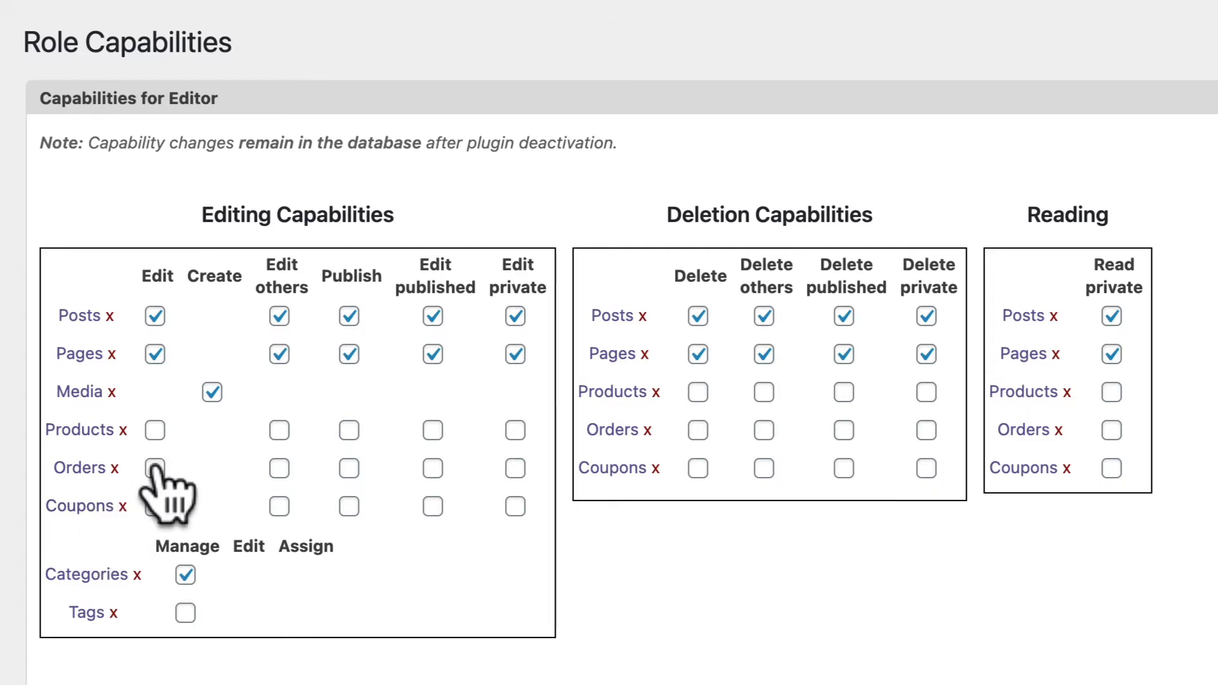
# Step: Grant editors Edit and Read private on Orders and save the Editor role
pyautogui.click(153, 468)
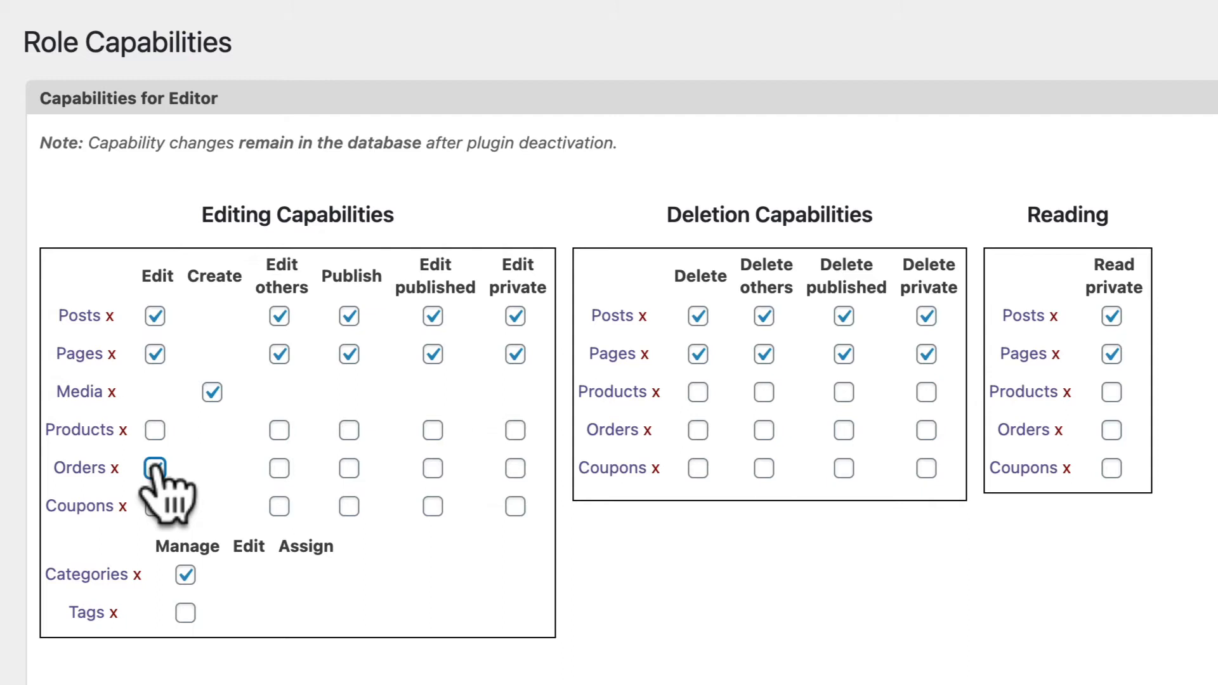
pyautogui.click(154, 468)
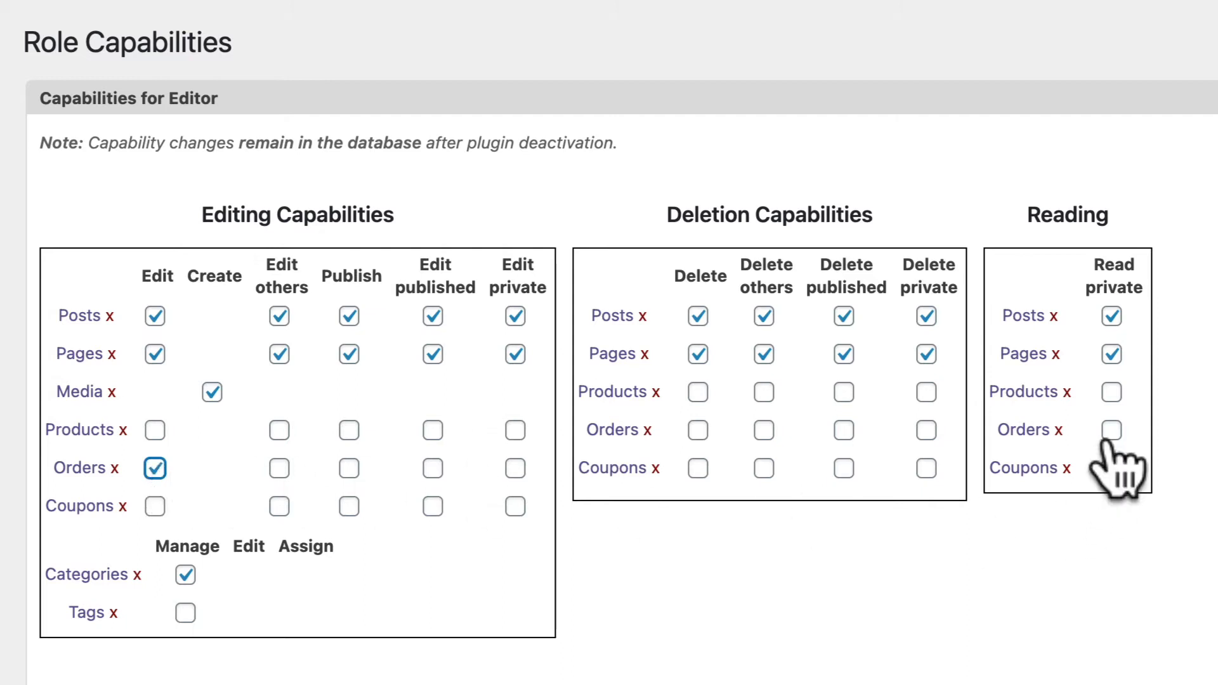
pyautogui.click(1111, 430)
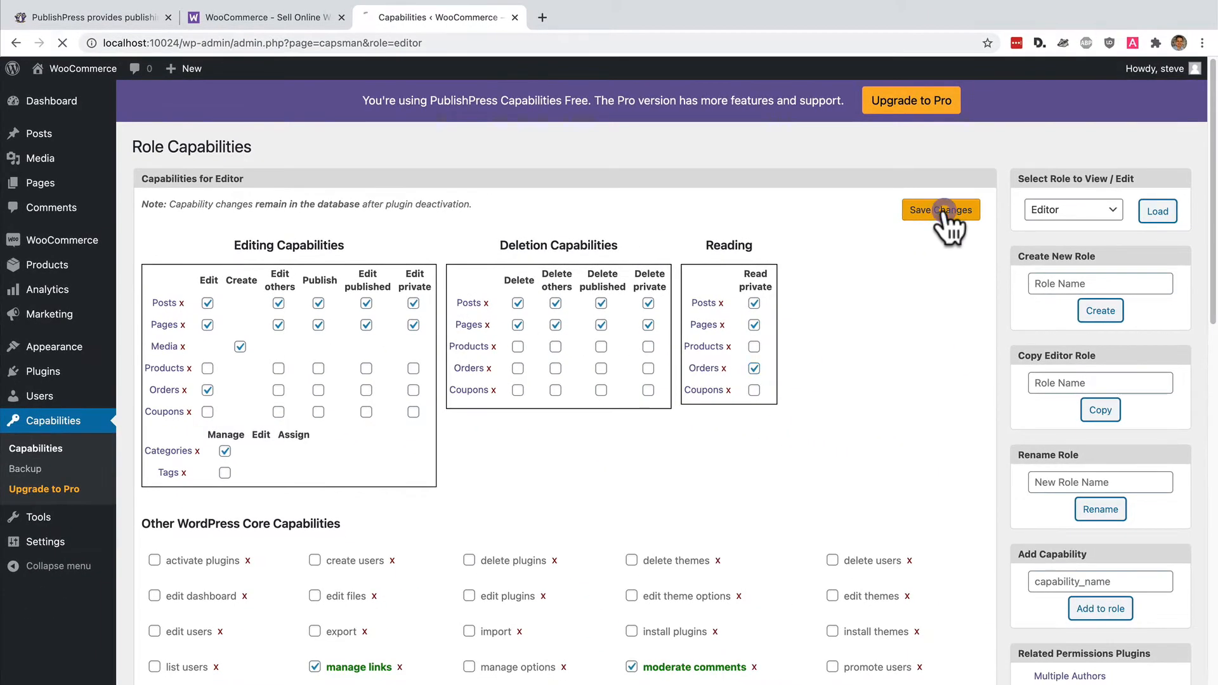
pyautogui.click(941, 209)
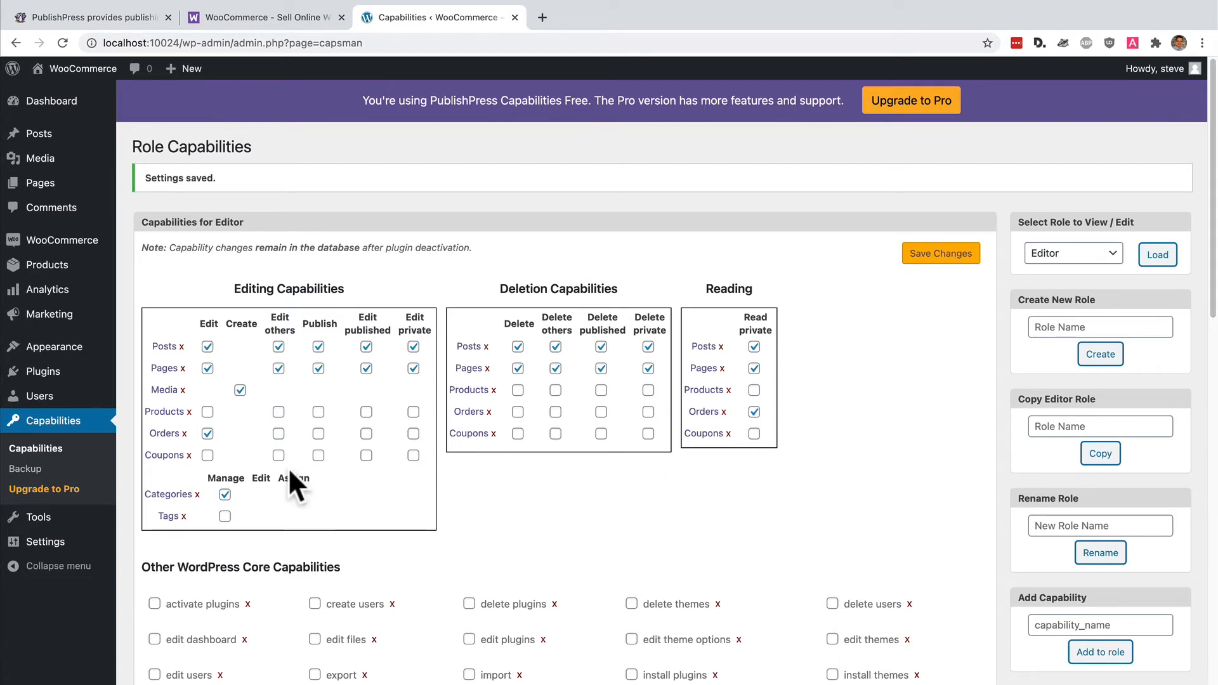
pyautogui.moveTo(39, 396)
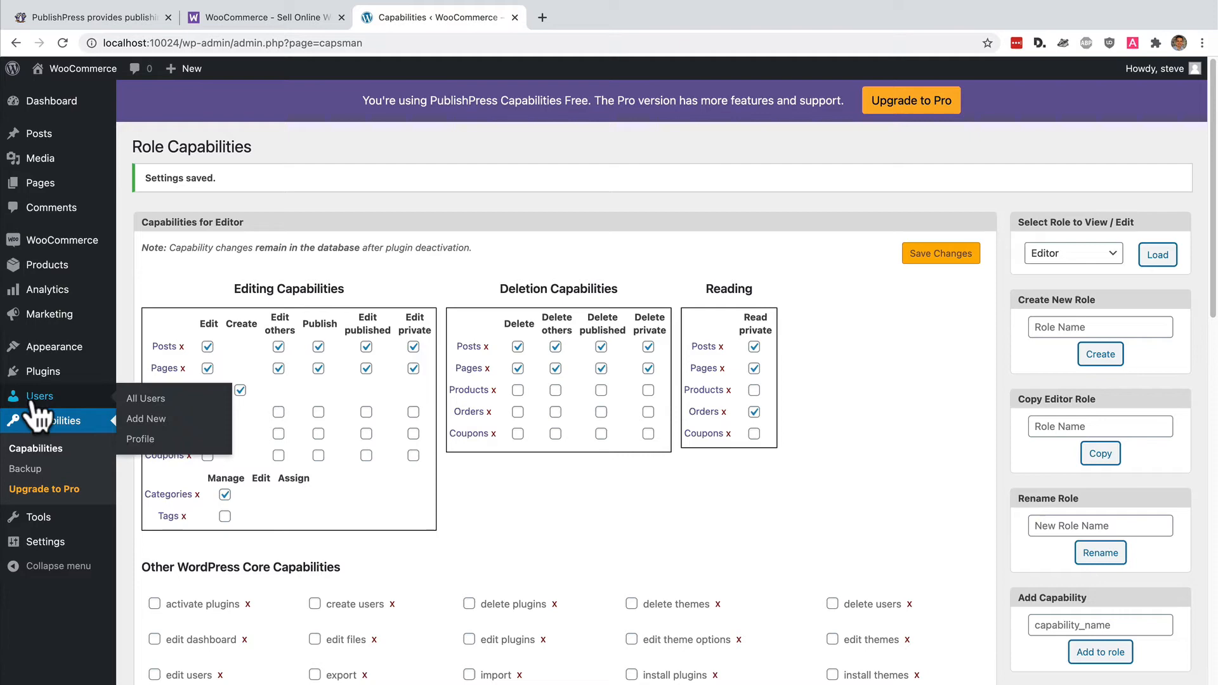
# Step: Switch to mydemouser from All Users and try to edit order #15 from All Orders
pyautogui.click(146, 397)
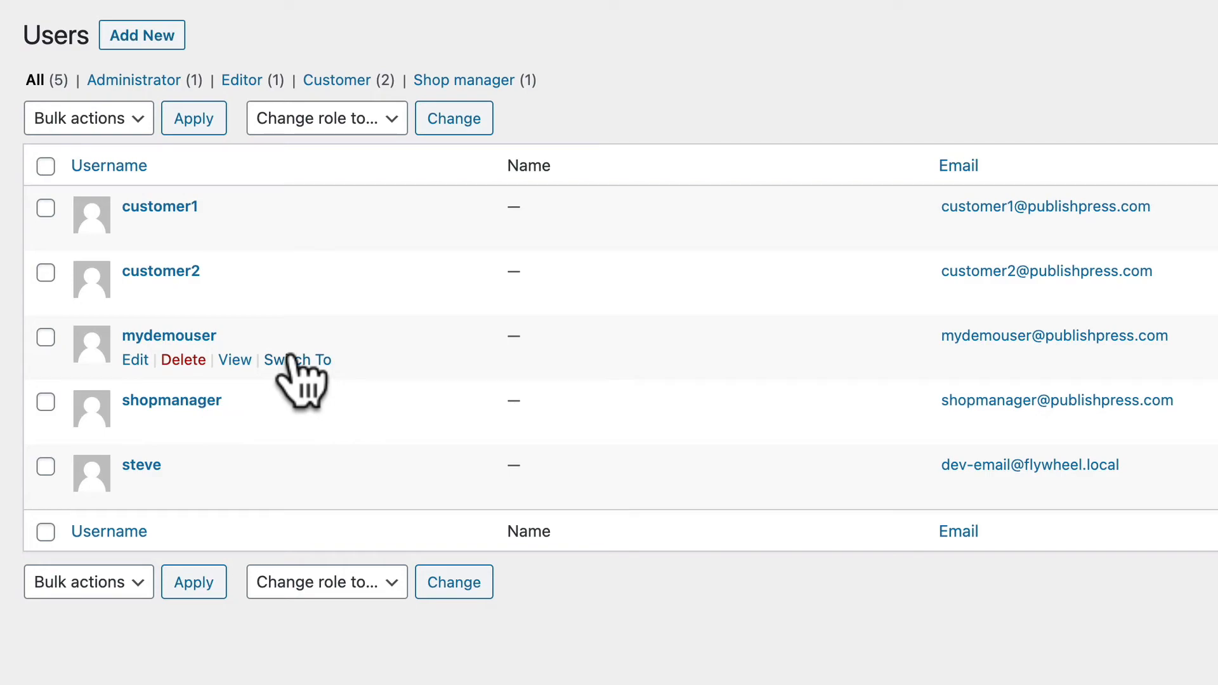
pyautogui.click(297, 359)
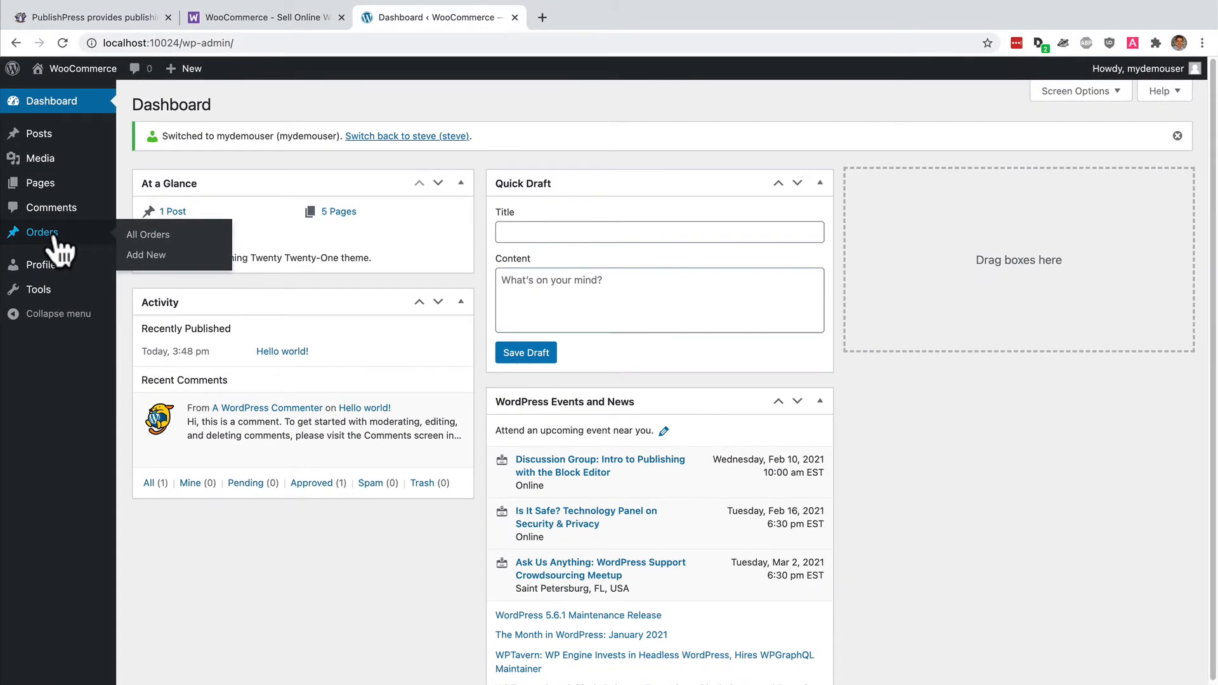
pyautogui.click(147, 234)
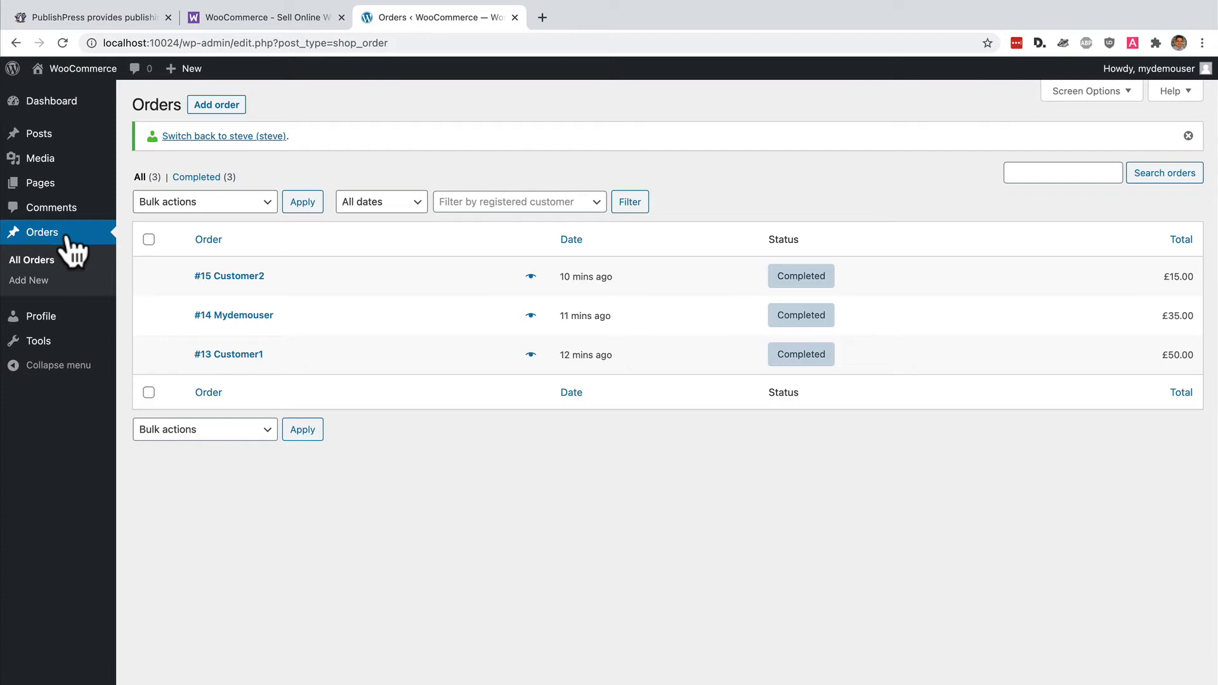
pyautogui.click(230, 275)
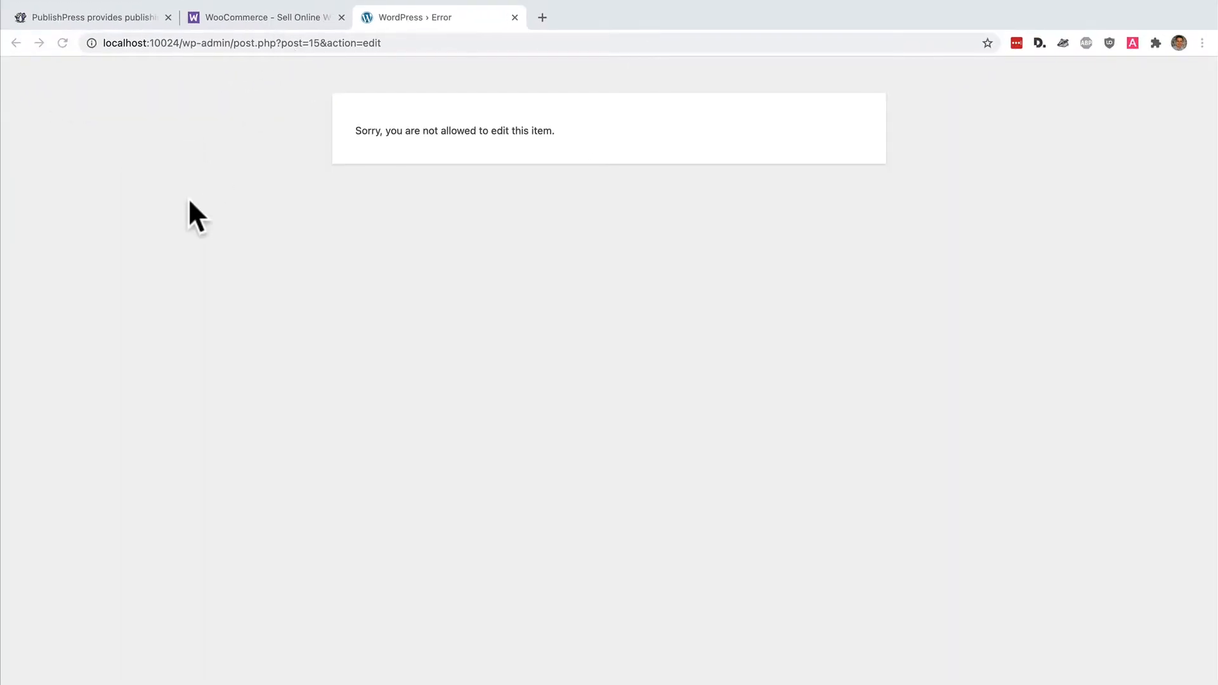
# Step: Go back to the Orders list, preview order #15's billing and items, then close the preview
pyautogui.click(16, 43)
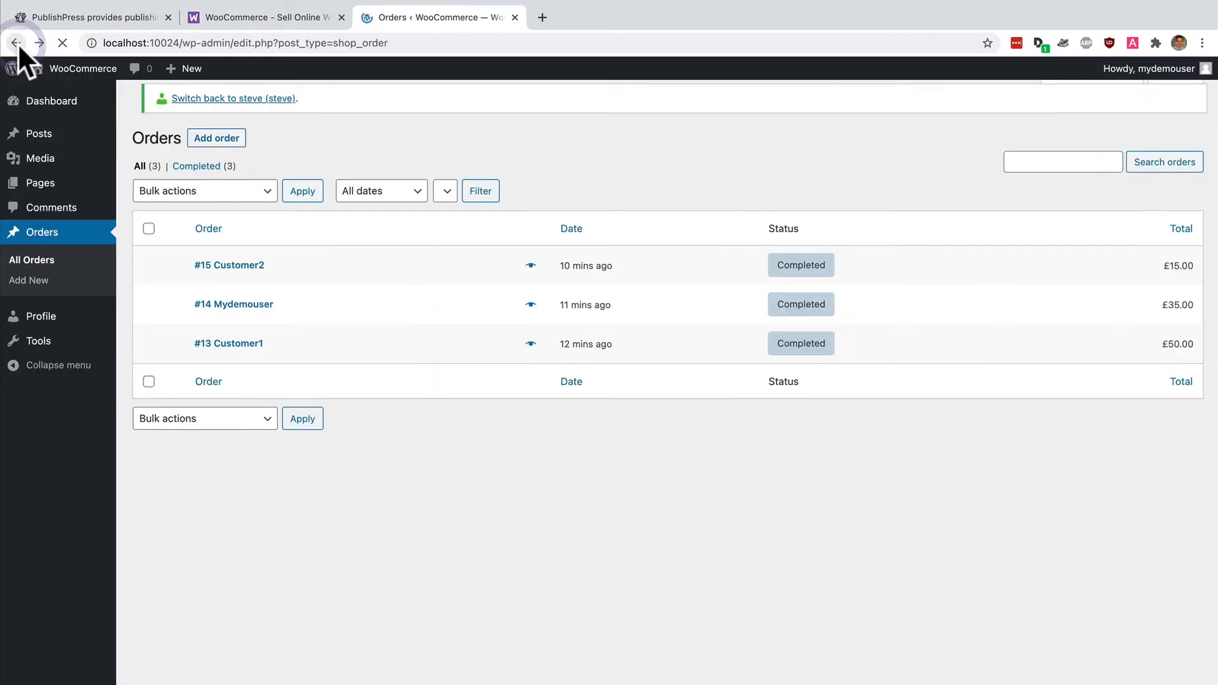
pyautogui.click(17, 43)
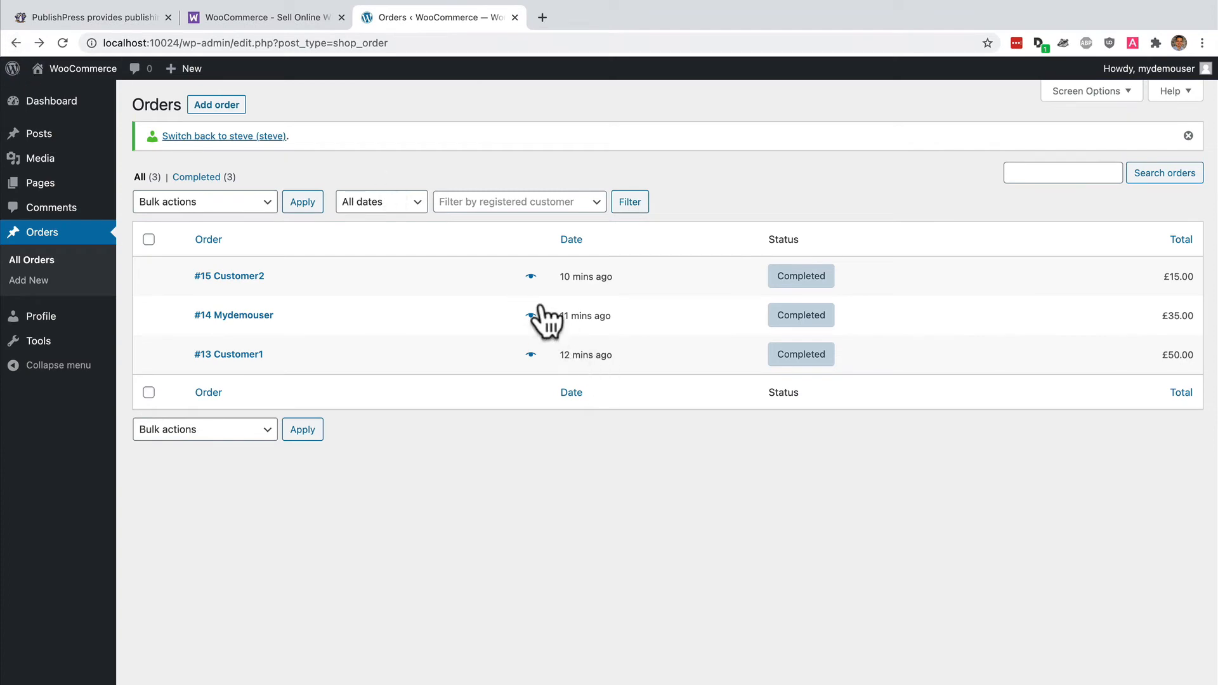
pyautogui.click(530, 275)
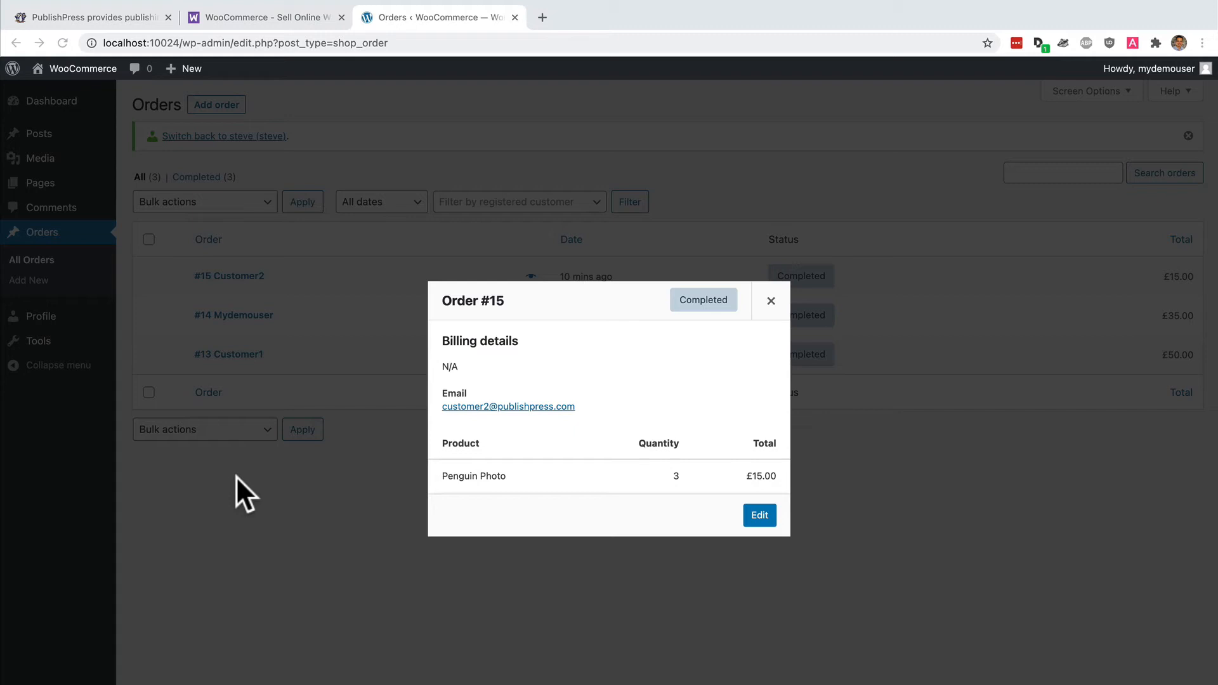
pyautogui.moveTo(725, 352)
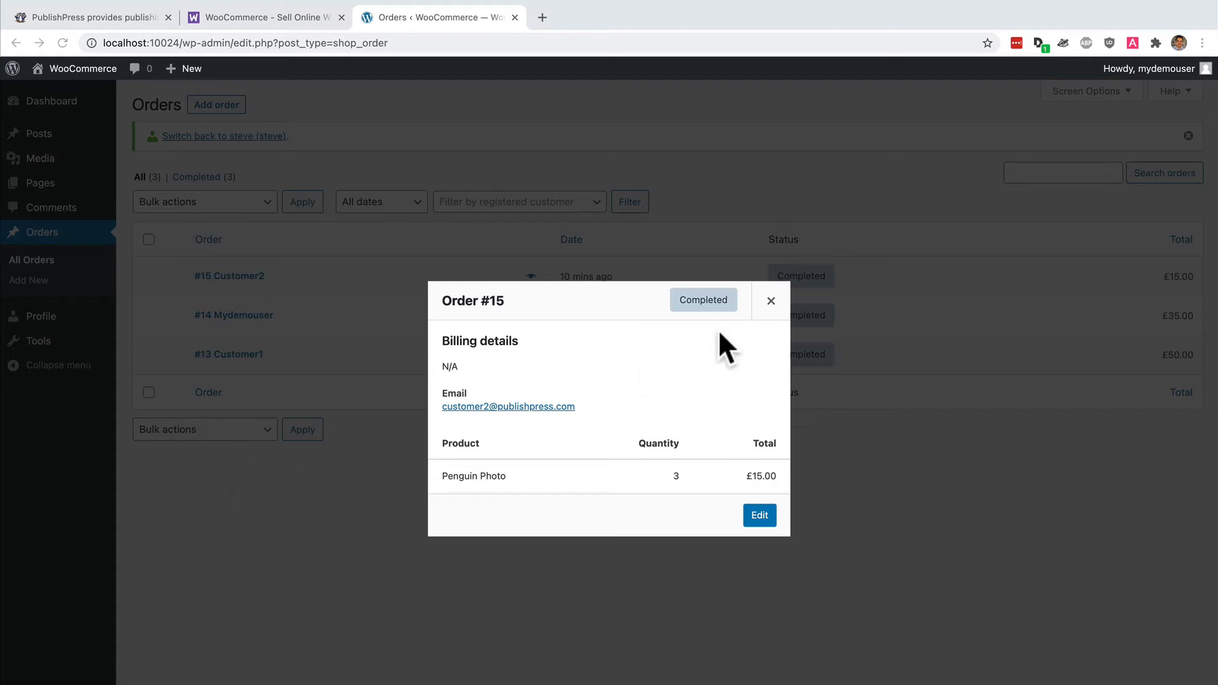
pyautogui.click(770, 300)
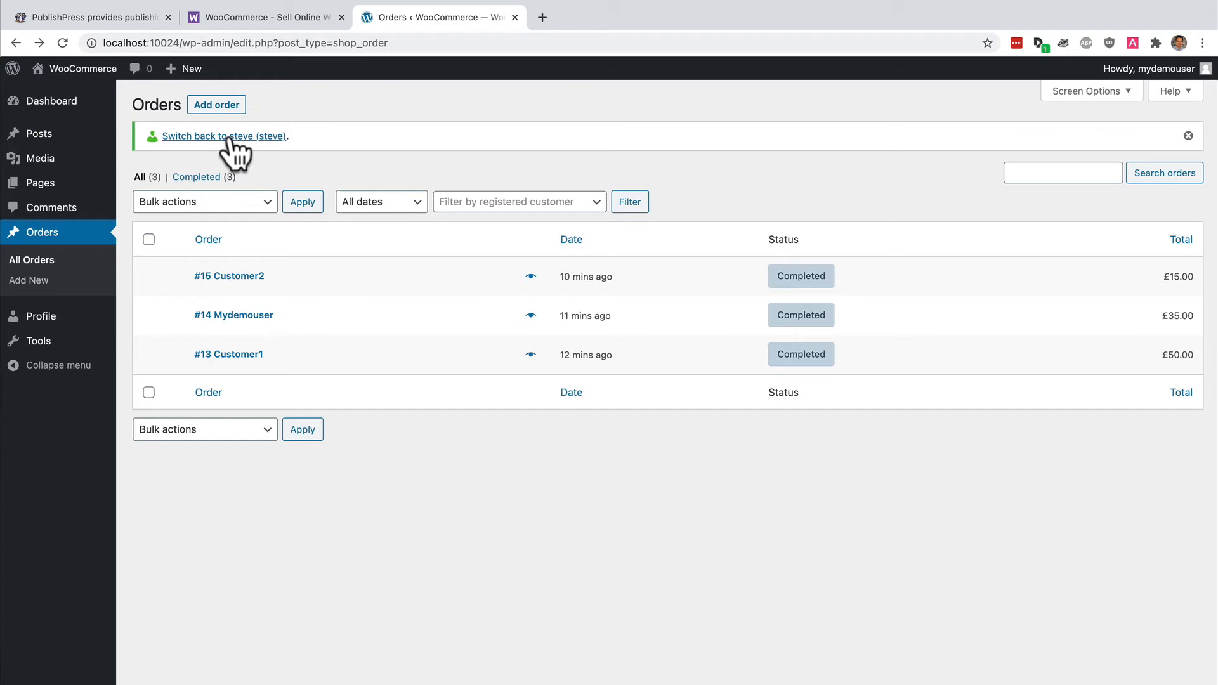
# Step: Switch back to the administrator account steve from the Orders page notice
pyautogui.click(224, 136)
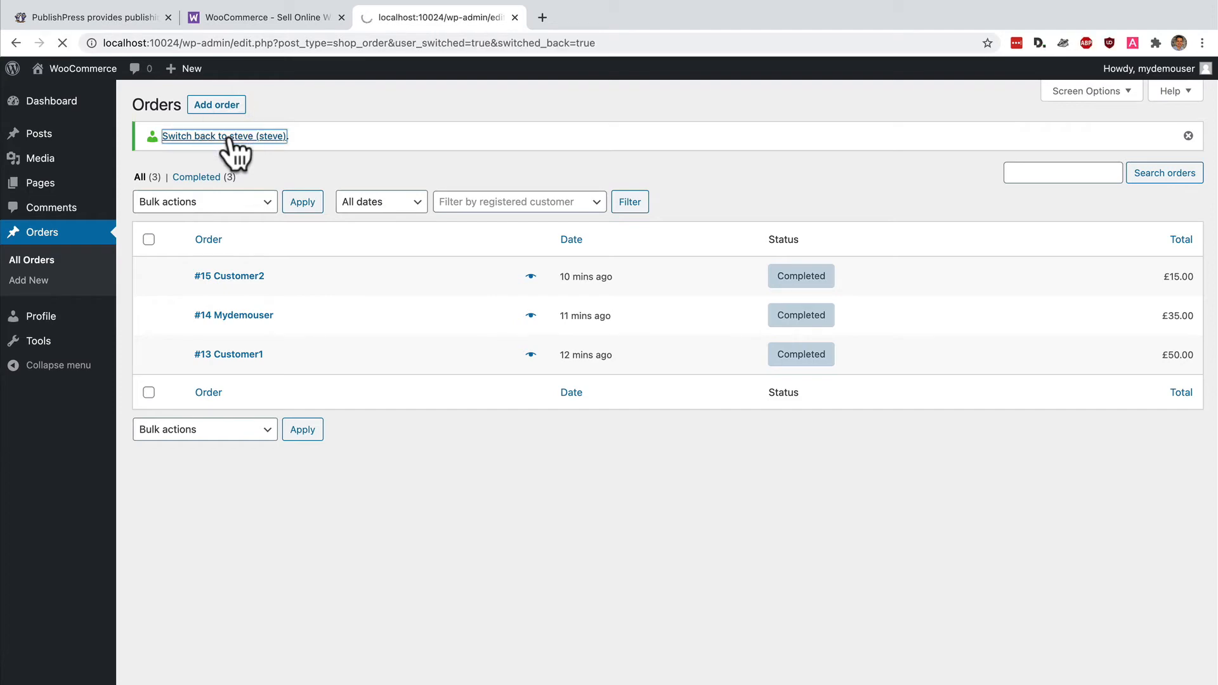
pyautogui.click(223, 136)
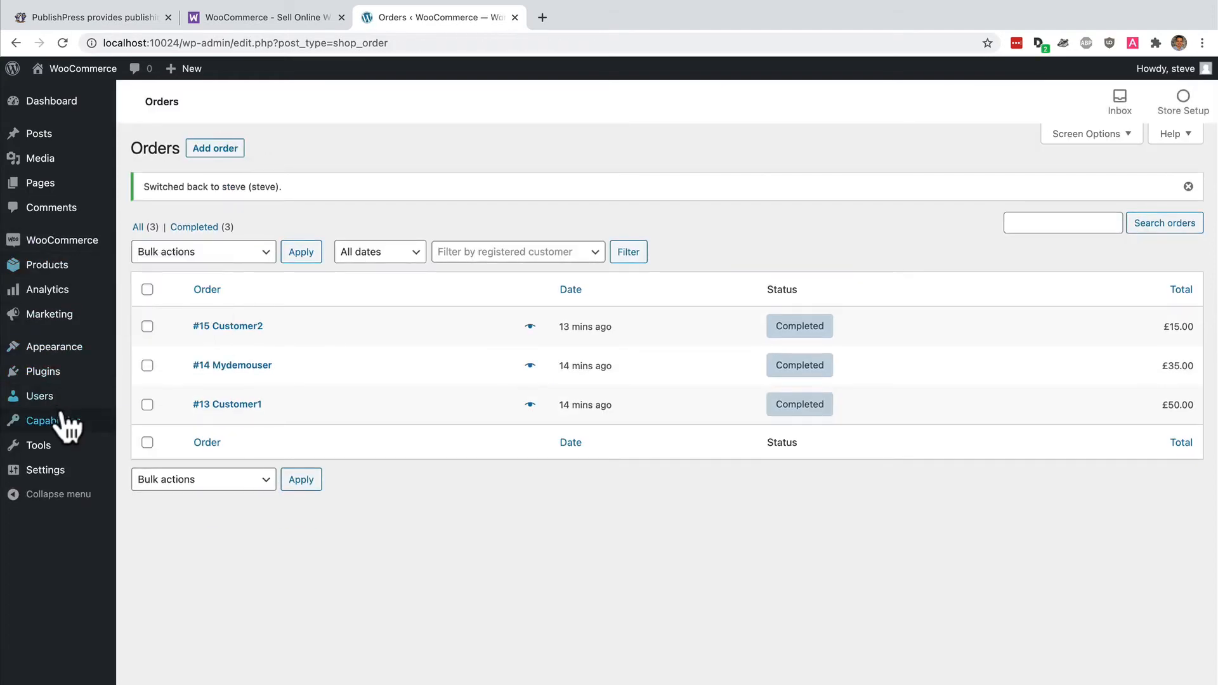
# Step: Load the Editor role in Capabilities > Role Capabilities
pyautogui.click(44, 422)
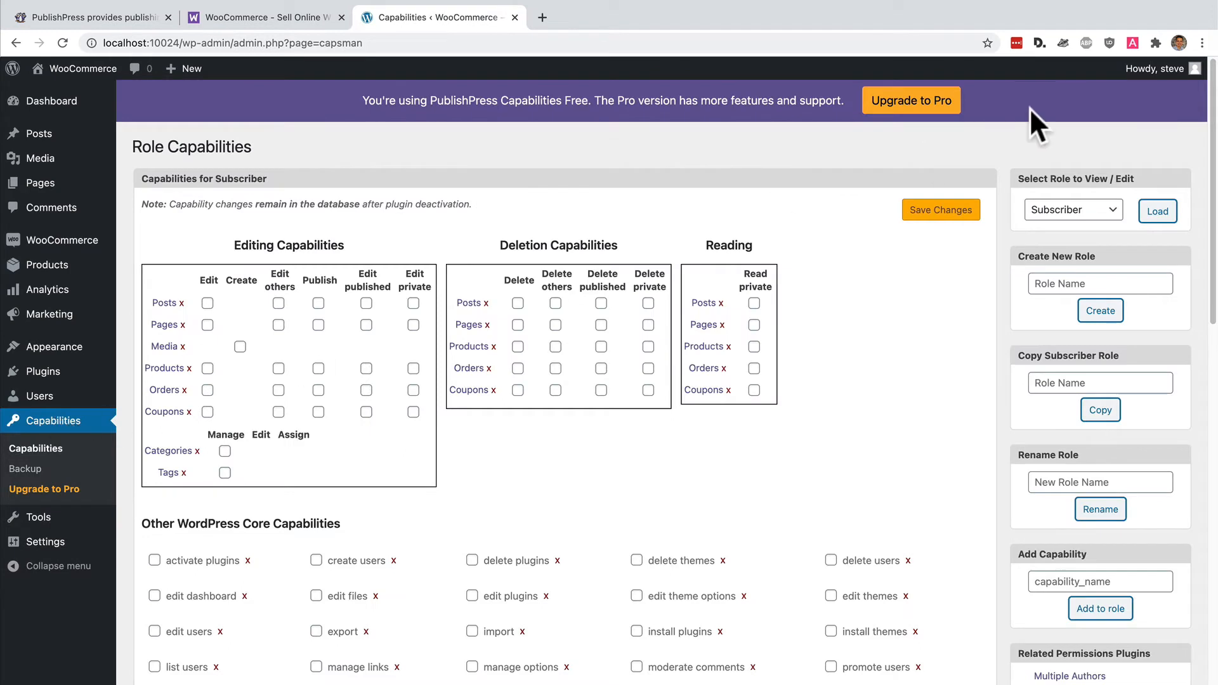
pyautogui.click(1072, 210)
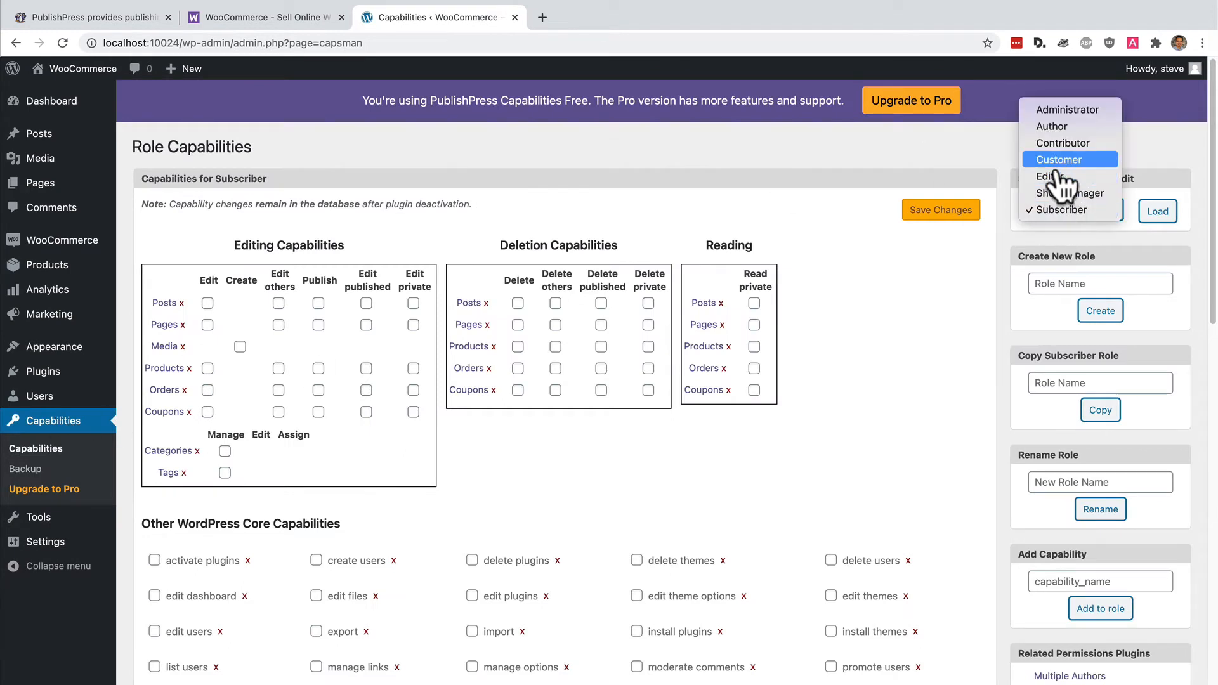
pyautogui.click(1157, 210)
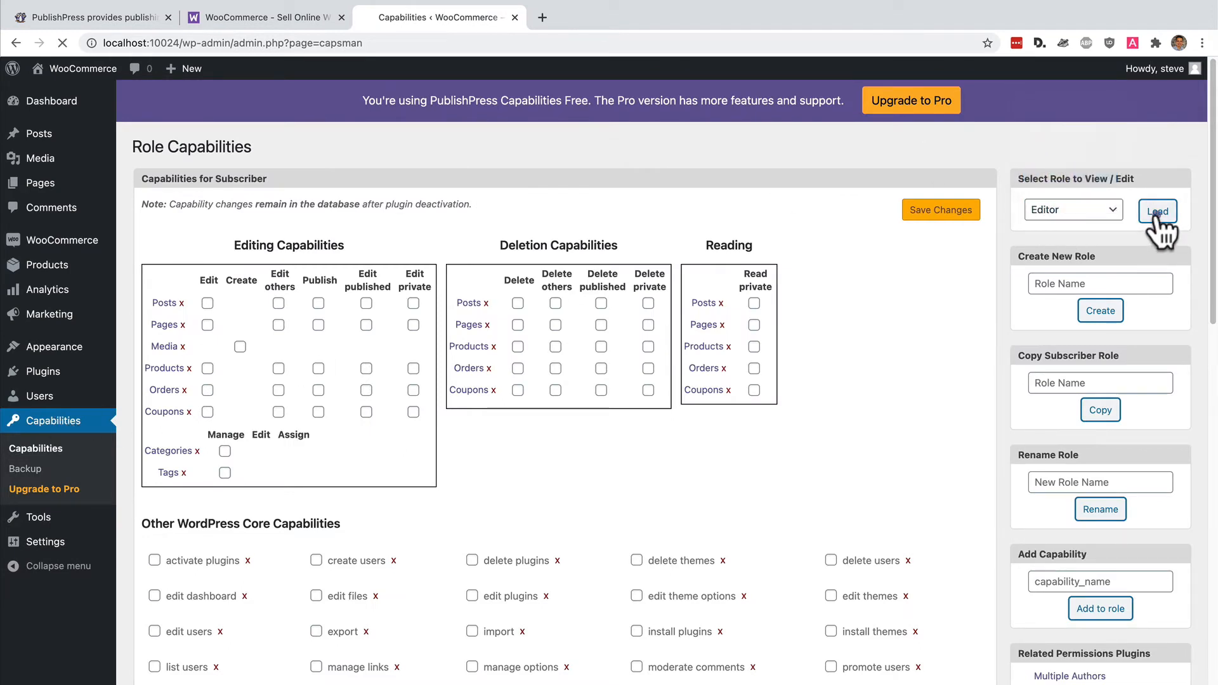
pyautogui.click(1157, 211)
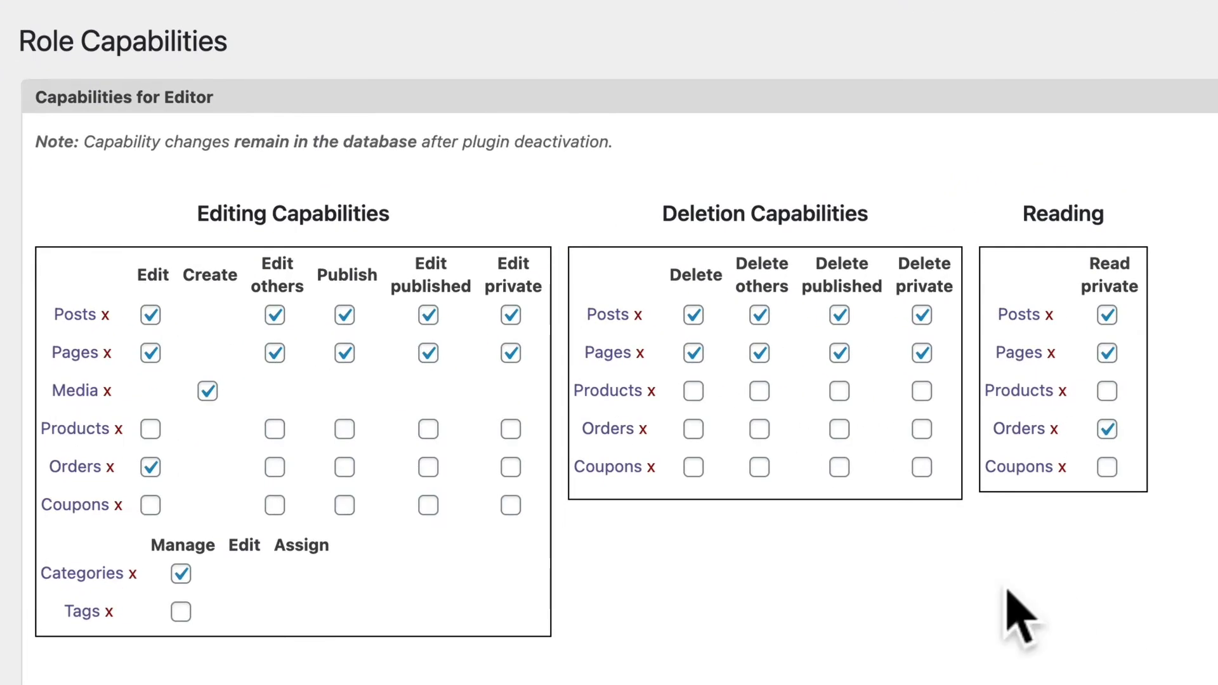
pyautogui.moveTo(271, 467)
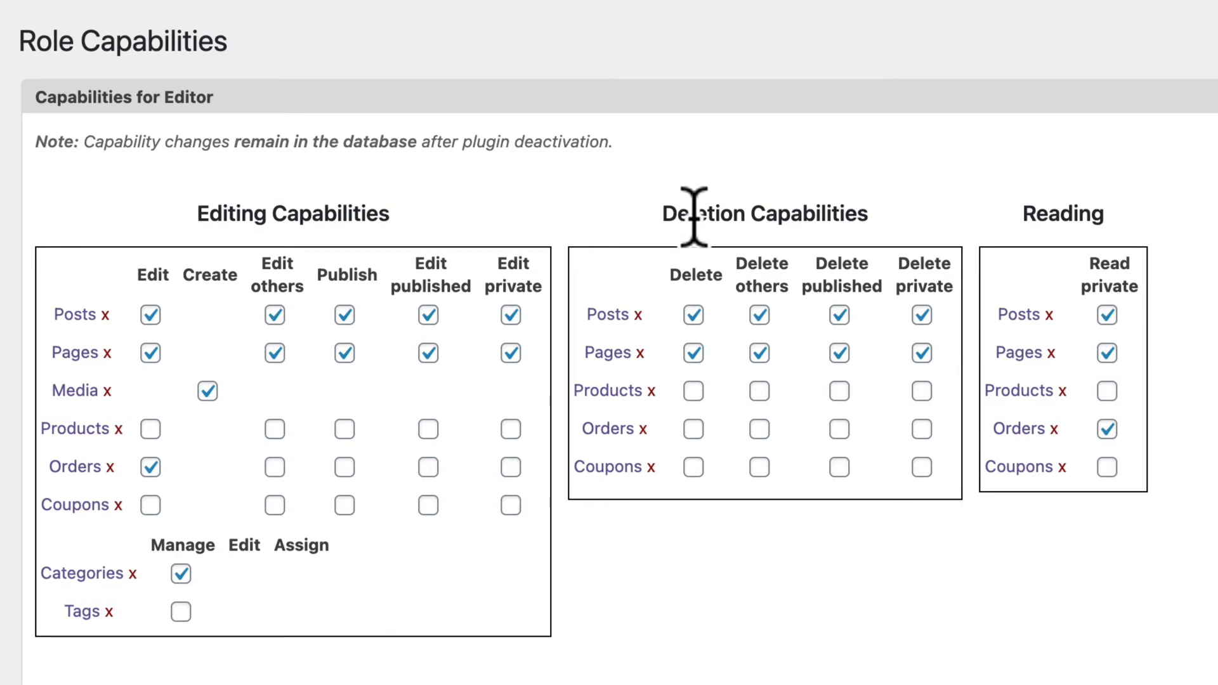
pyautogui.moveTo(388, 490)
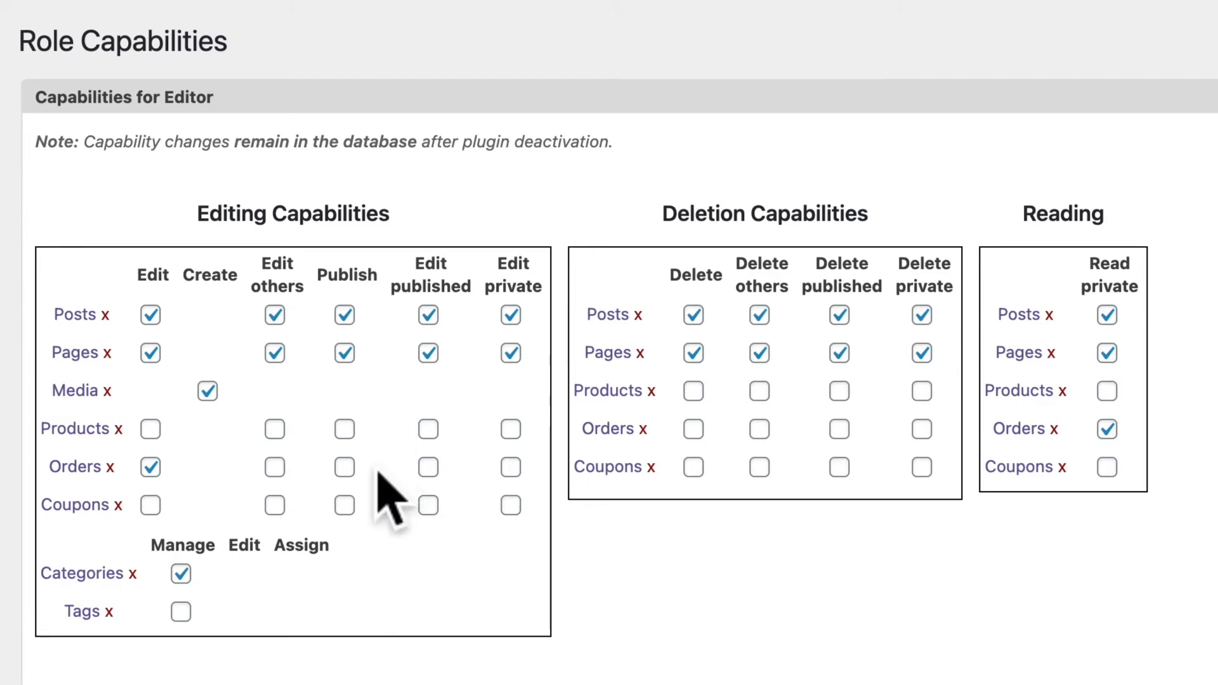
# Step: Grant editors Edit others on Orders, save the role, and return to Users
pyautogui.click(274, 467)
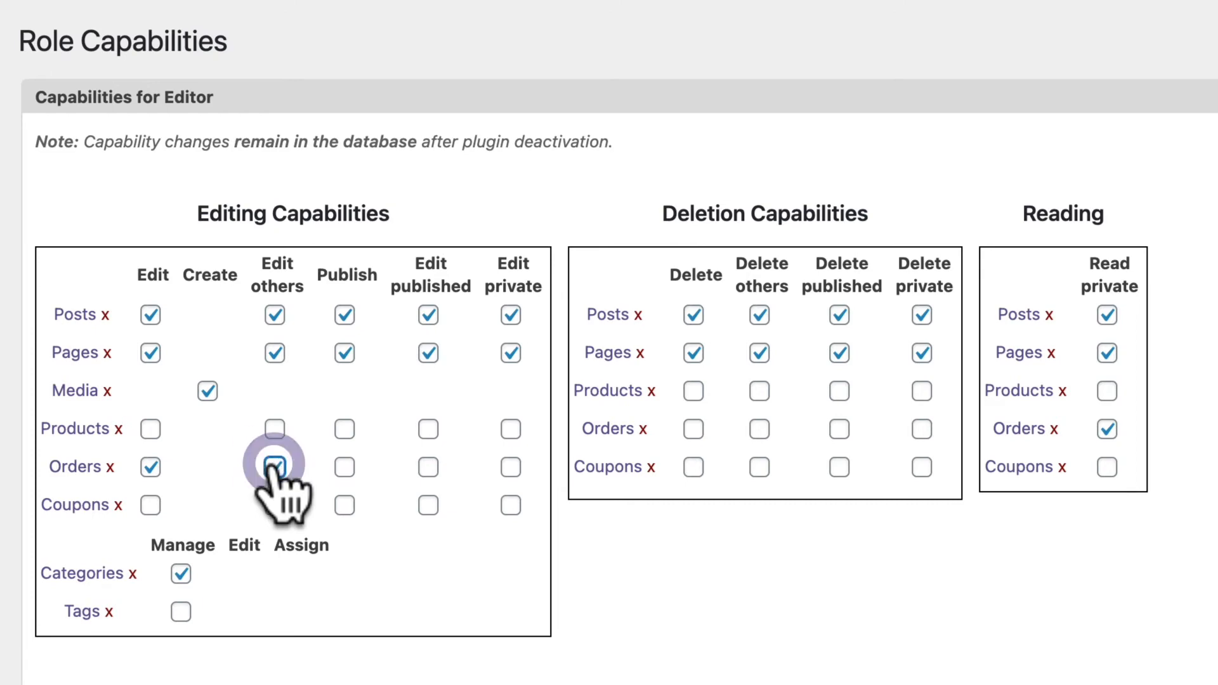
pyautogui.click(274, 467)
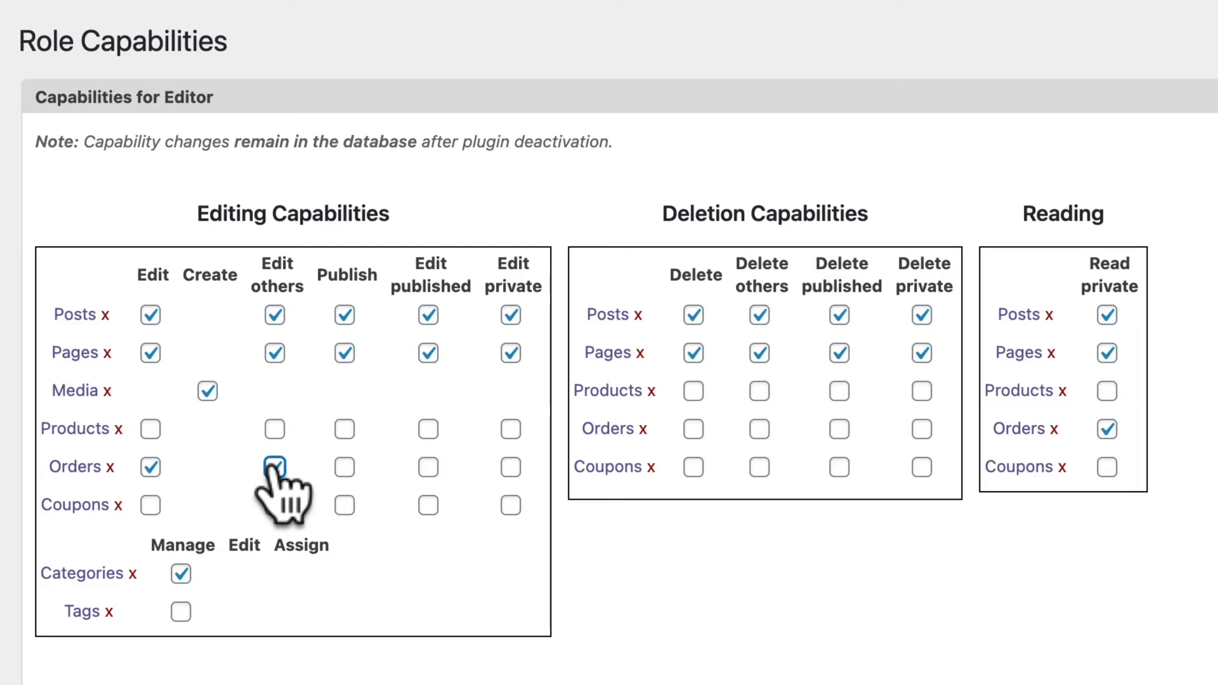
pyautogui.click(274, 467)
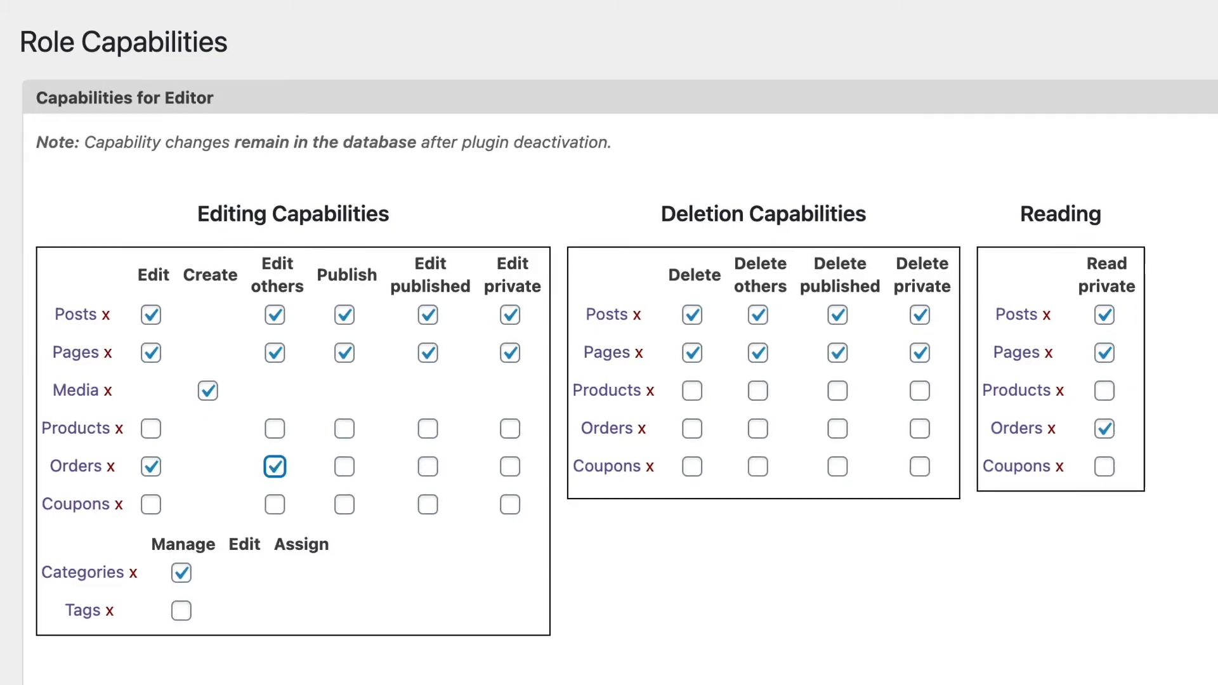
pyautogui.click(941, 254)
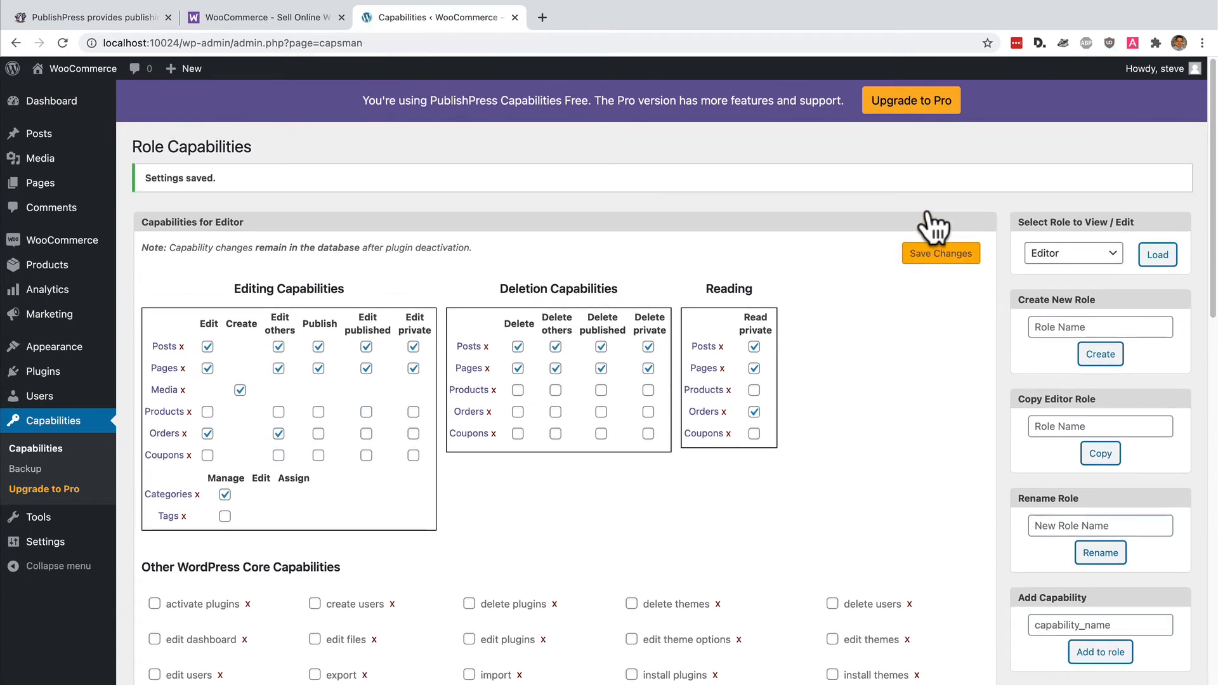
pyautogui.click(39, 396)
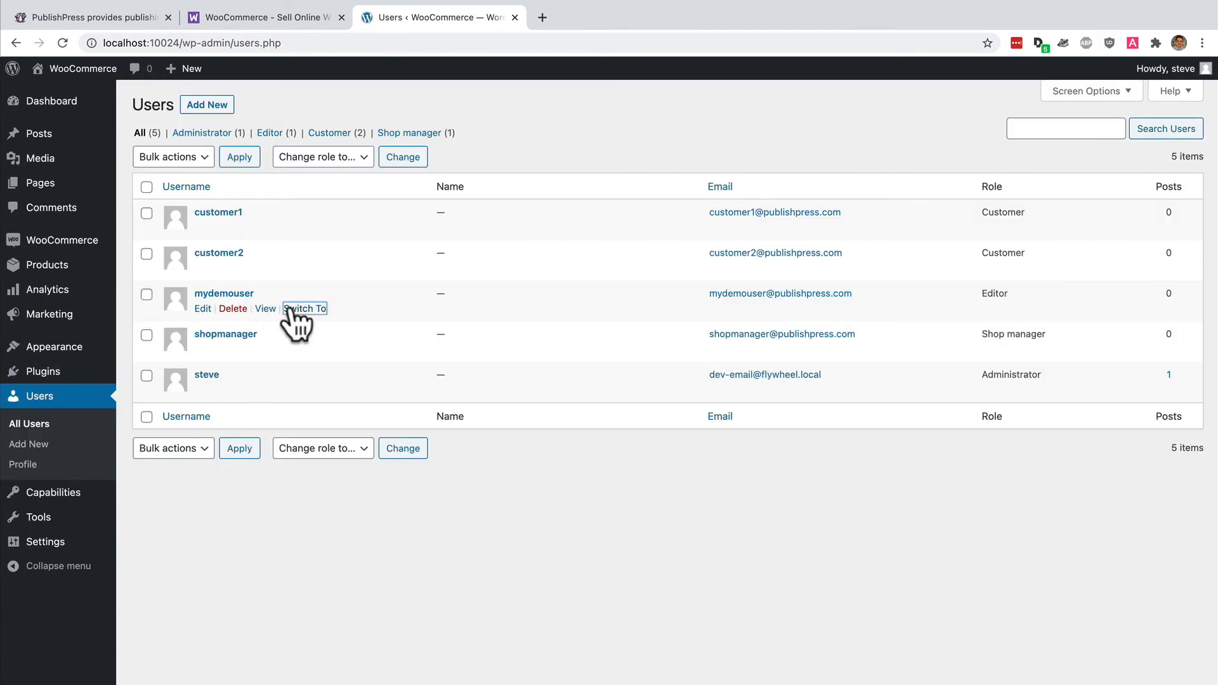
# Step: Switch to mydemouser and open order #15 from WooCommerce Orders for editing
pyautogui.click(306, 308)
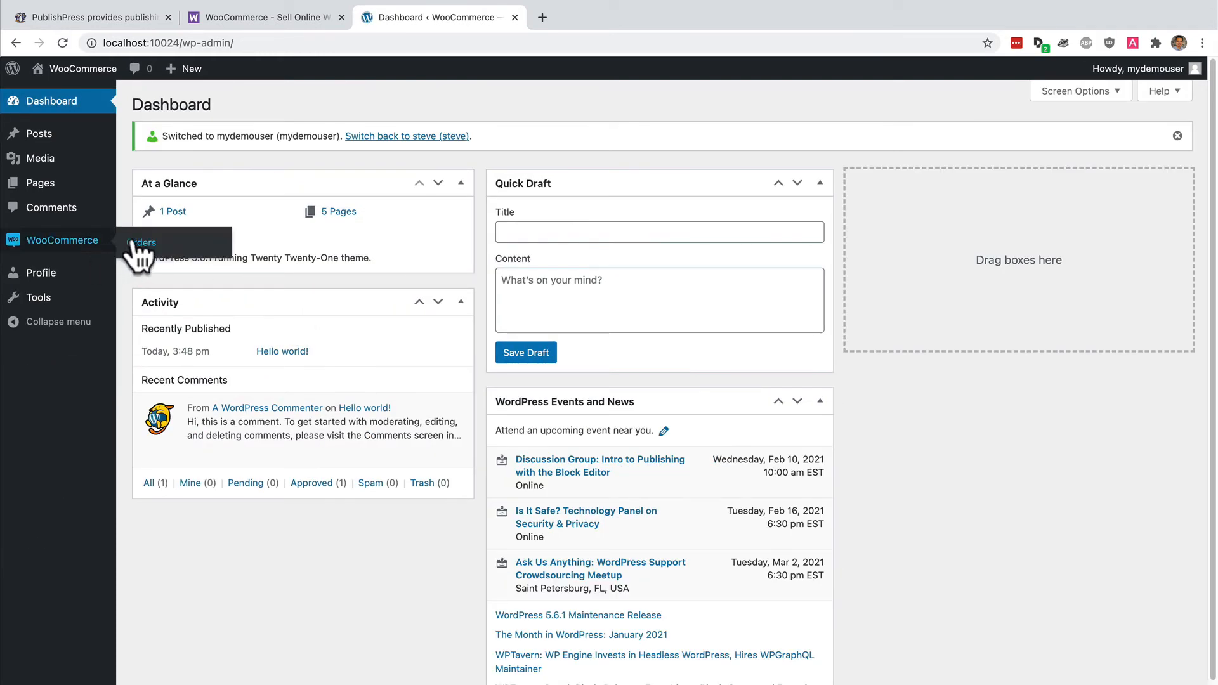
pyautogui.click(144, 241)
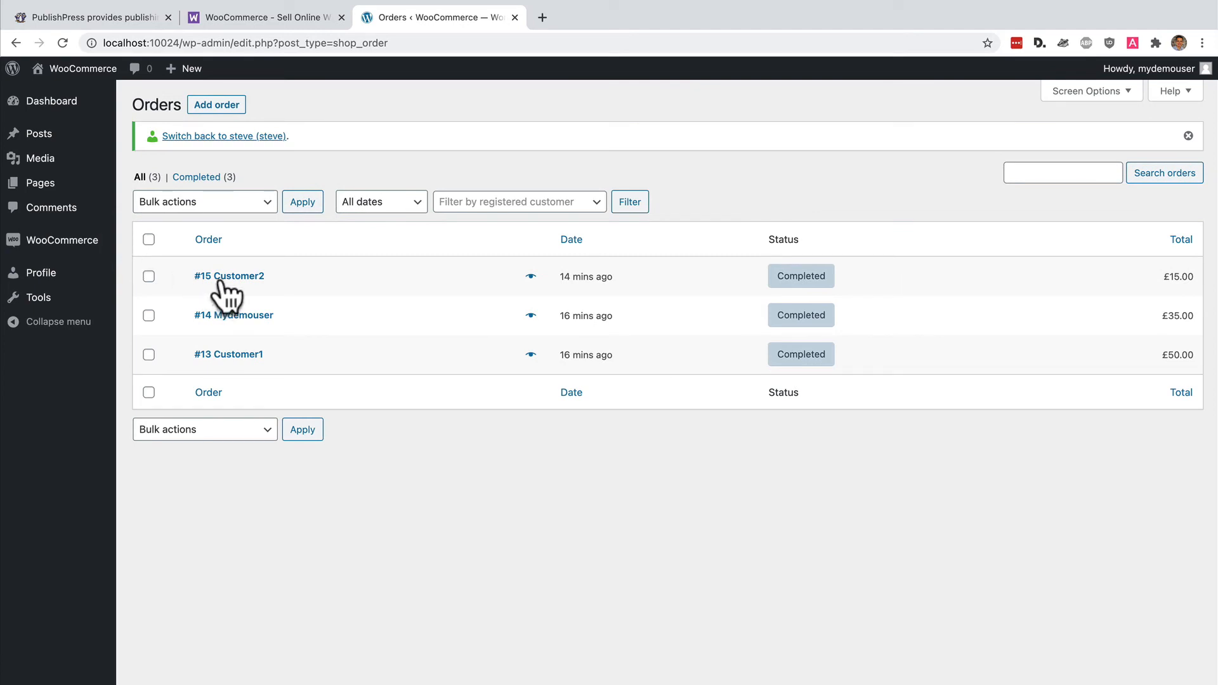
pyautogui.click(229, 276)
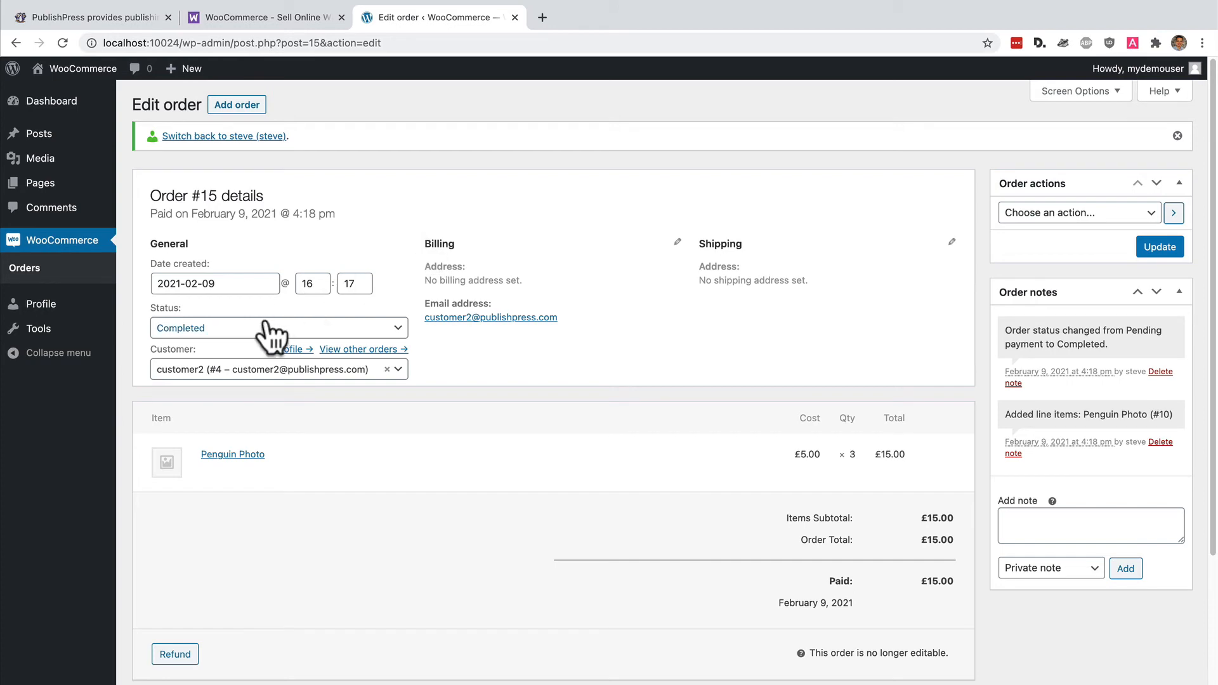
# Step: Check the Status dropdown without changing it and make order #15's billing details editable
pyautogui.click(278, 327)
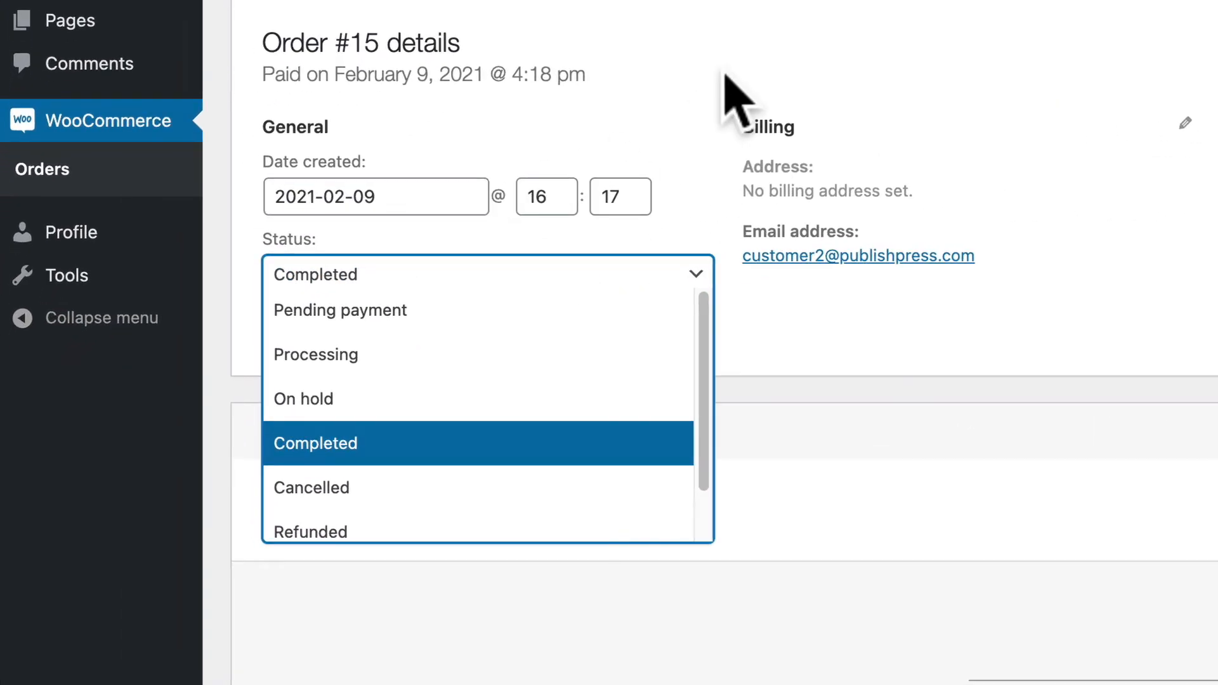
pyautogui.click(313, 442)
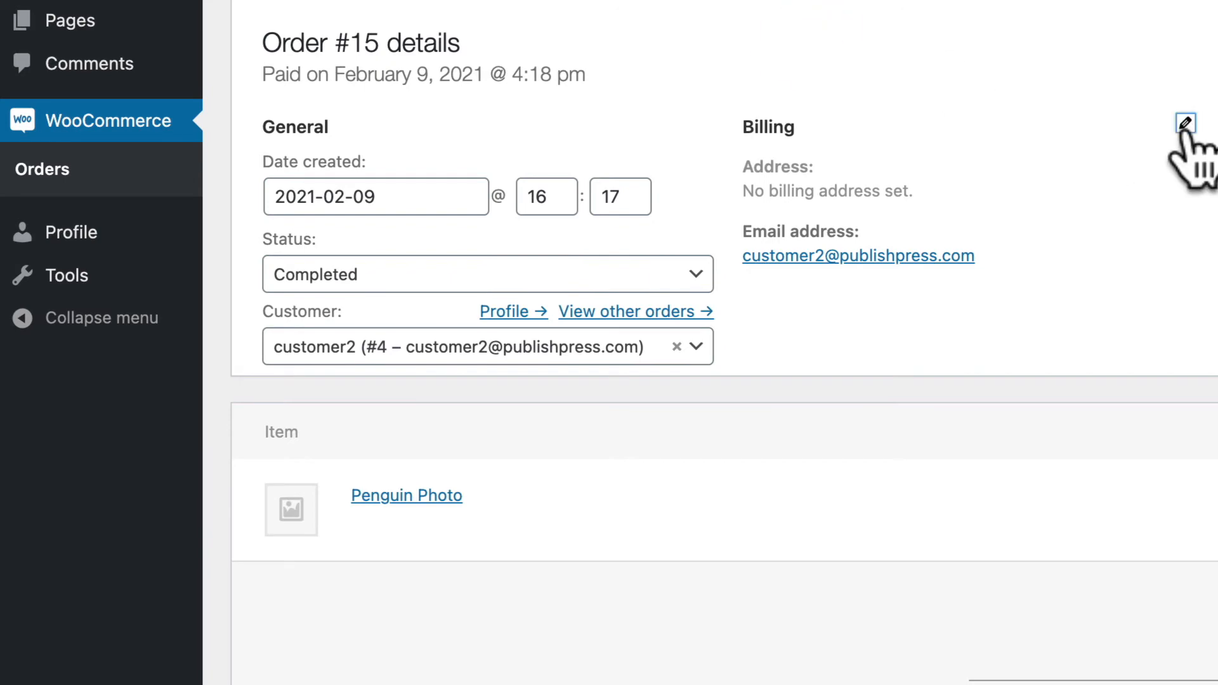
pyautogui.click(1186, 124)
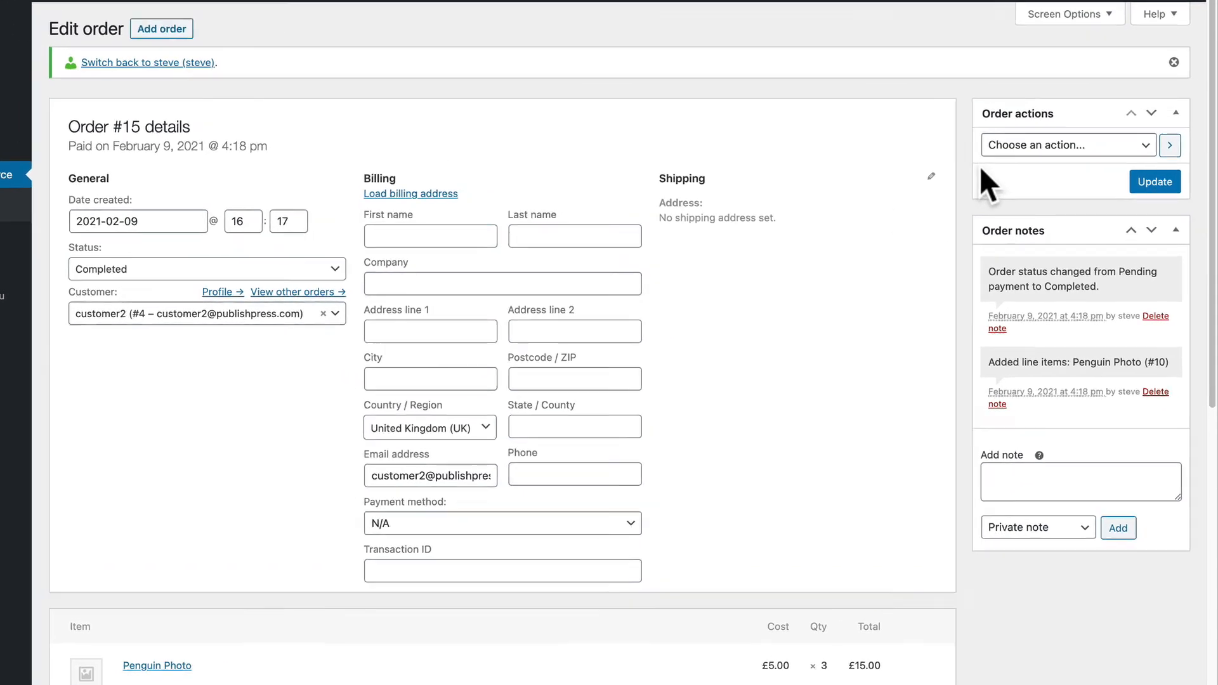
pyautogui.scroll(-3)
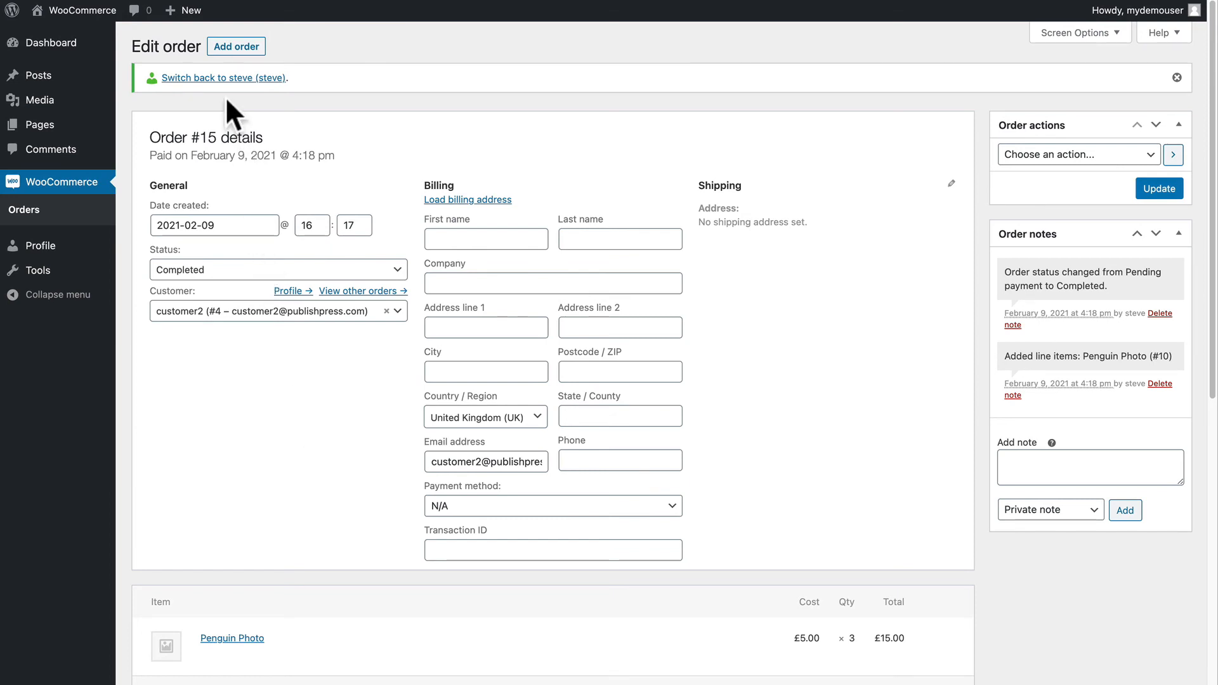
pyautogui.moveTo(223, 78)
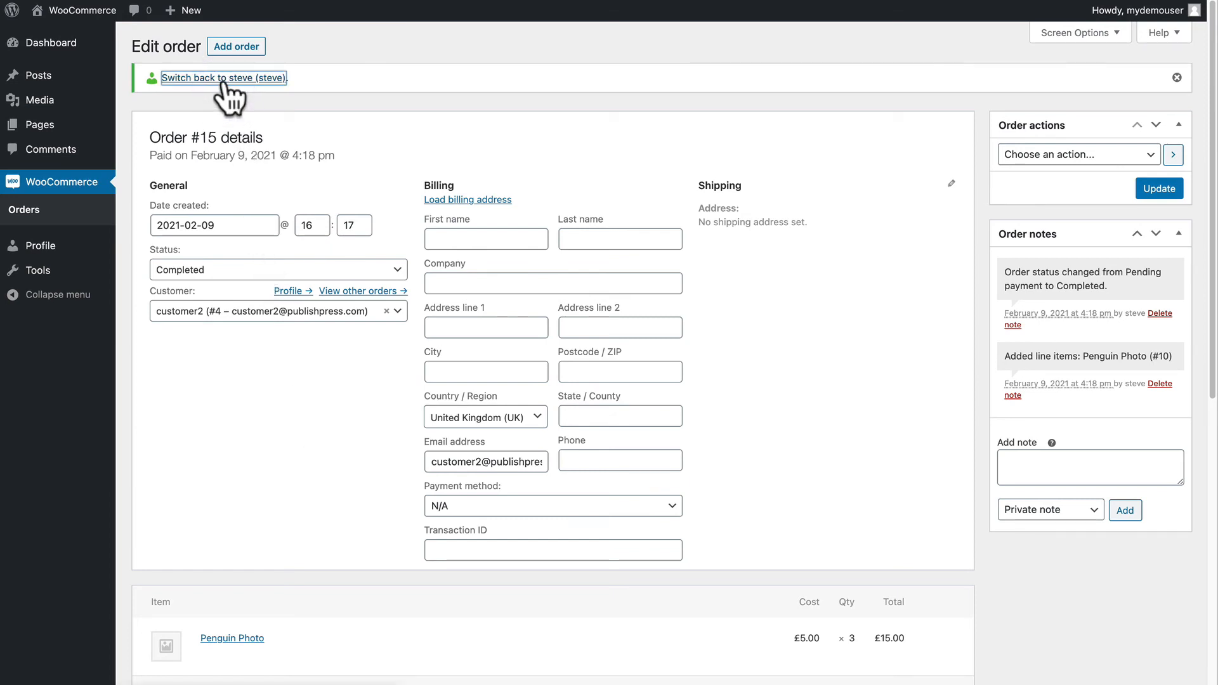
# Step: Switch back to steve and take over editing the order as administrator
pyautogui.click(224, 78)
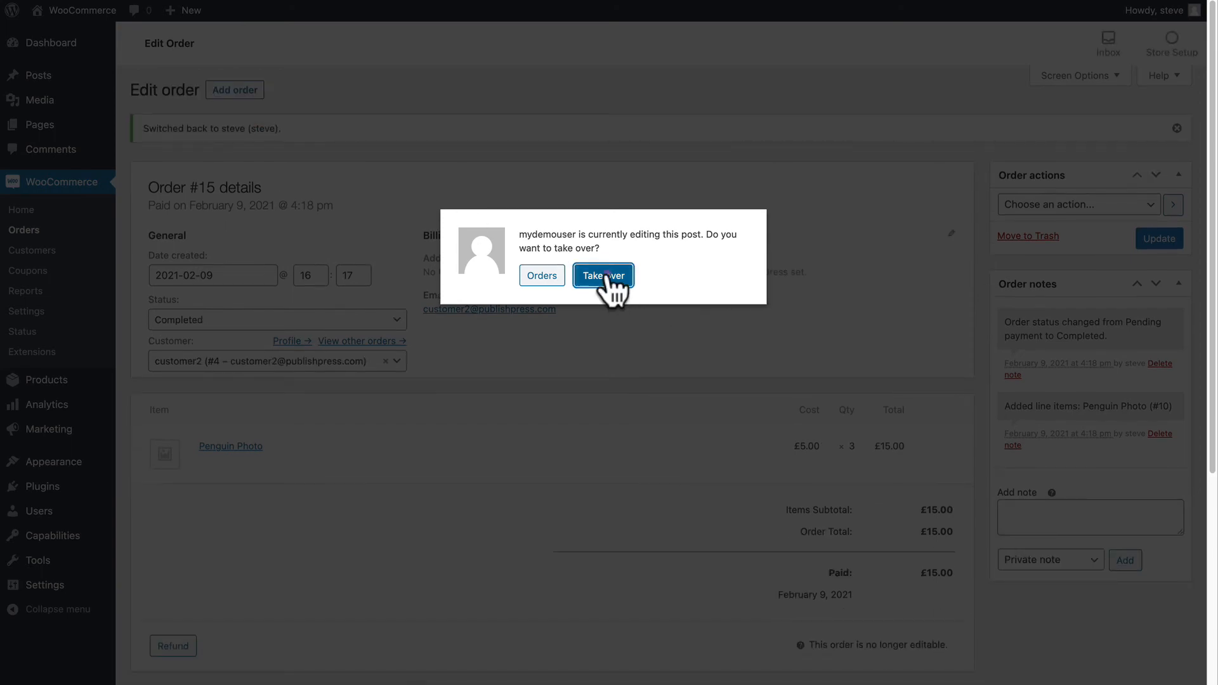
pyautogui.click(603, 275)
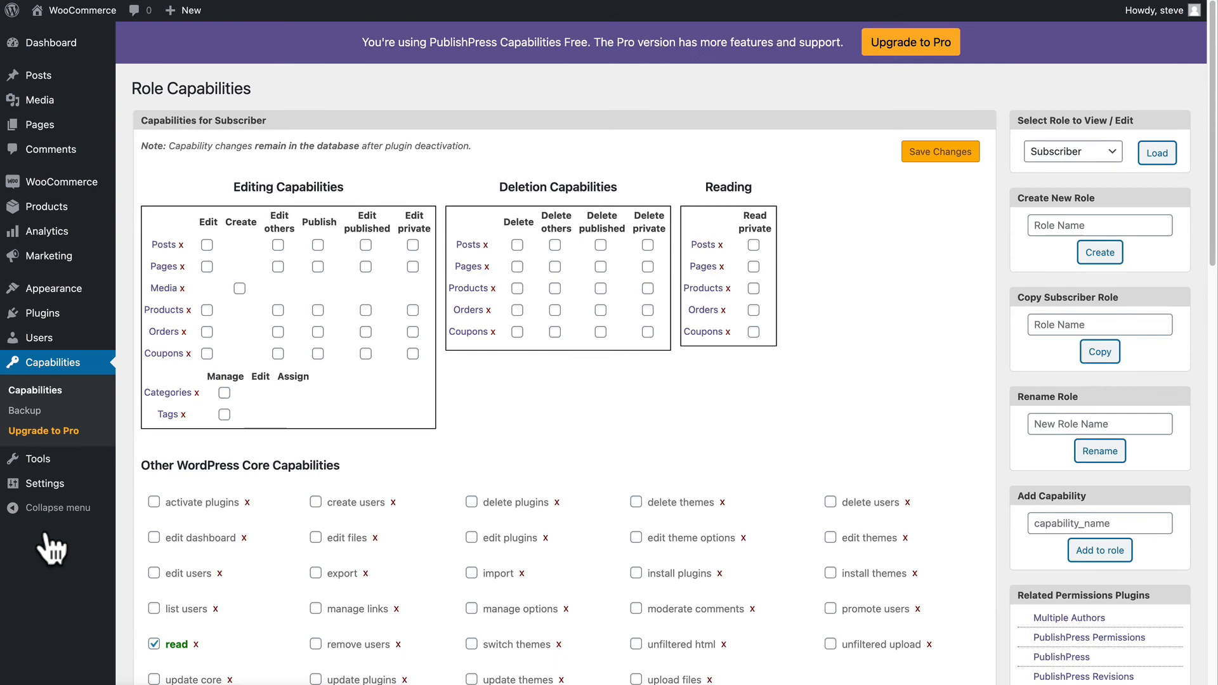
# Step: Grant the Editor role Delete on Orders in Capabilities and save
pyautogui.click(1072, 151)
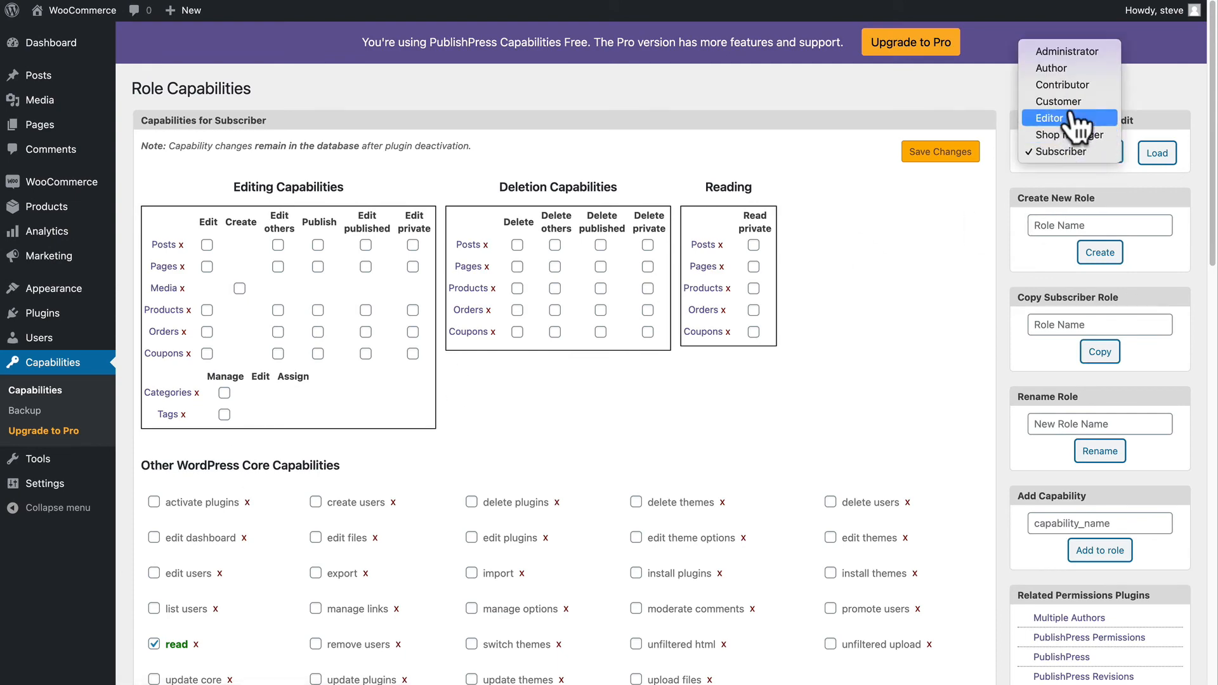
pyautogui.click(1050, 116)
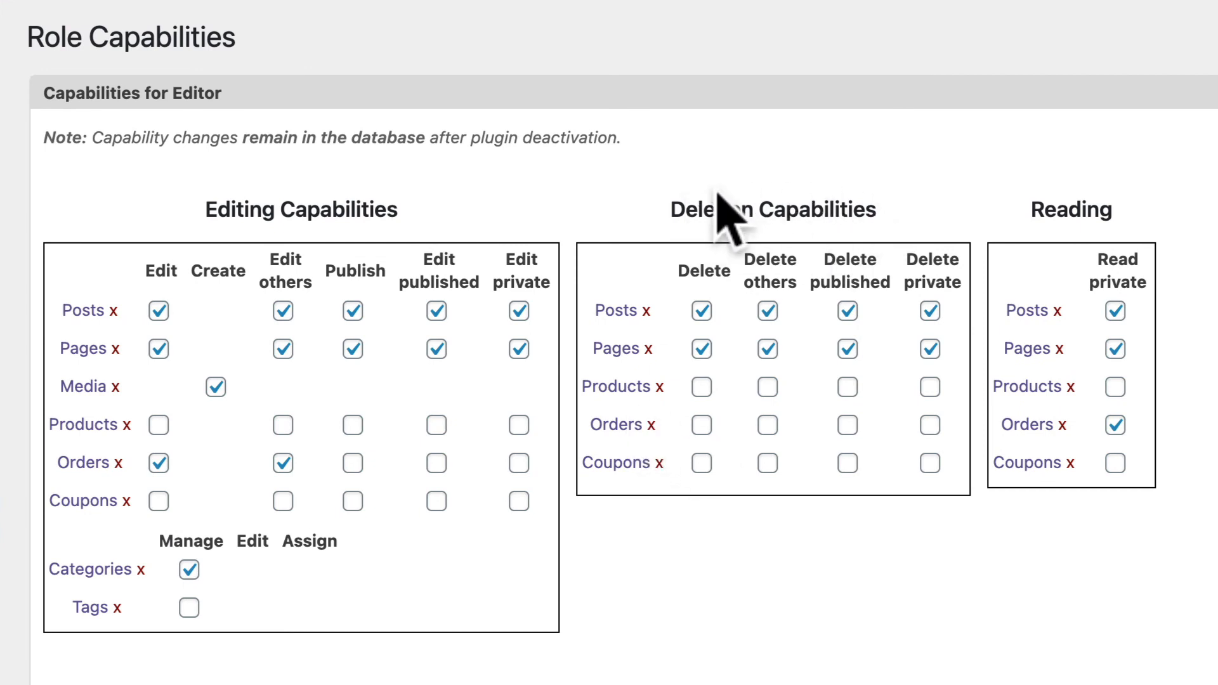
pyautogui.click(701, 424)
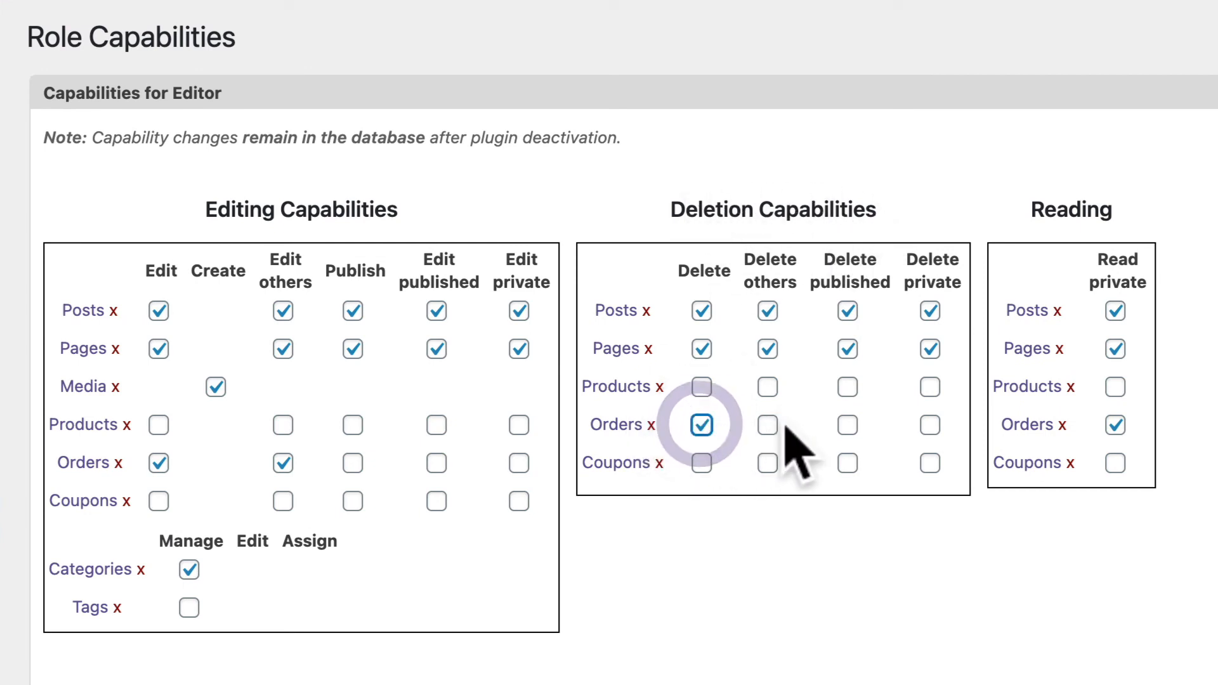
pyautogui.click(929, 425)
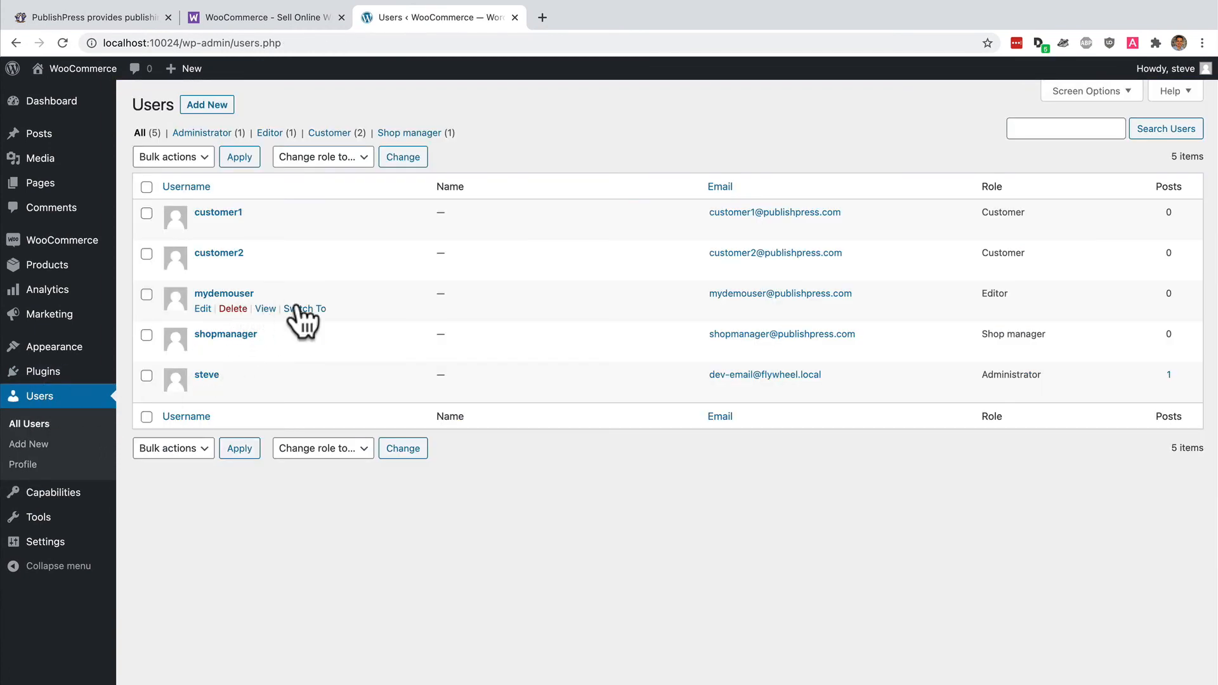
# Step: As mydemouser, go to WooCommerce Orders, view order #15 and move it to the trash
pyautogui.click(306, 308)
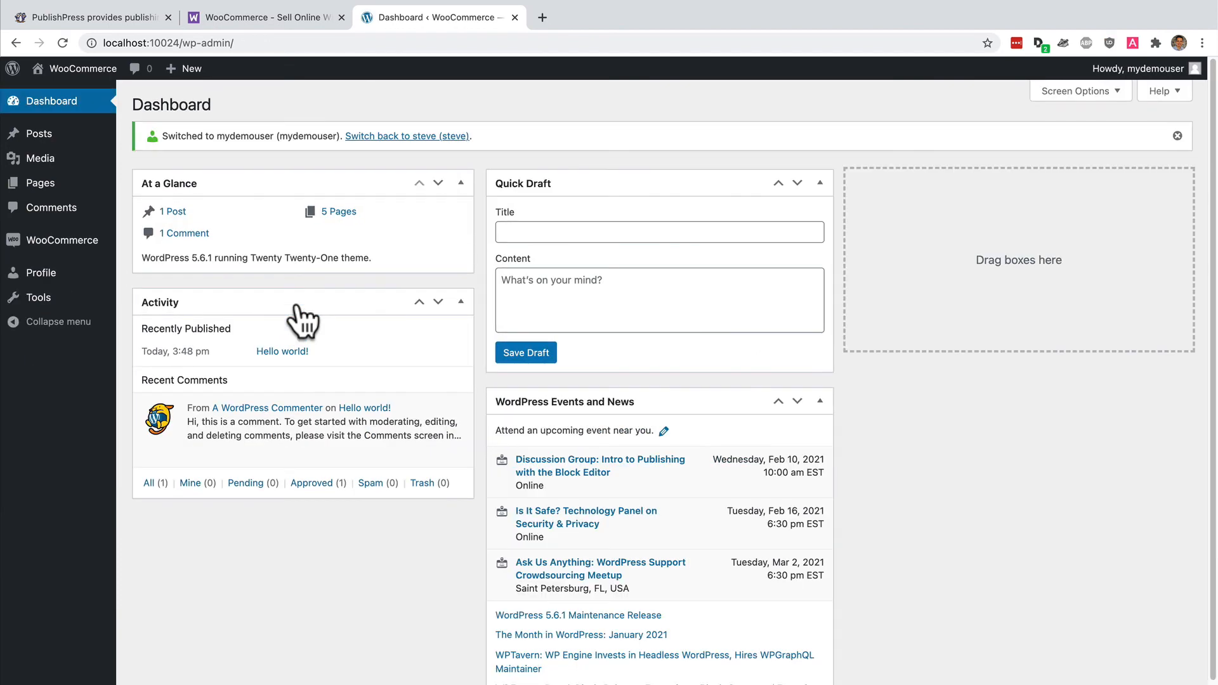
pyautogui.moveTo(62, 239)
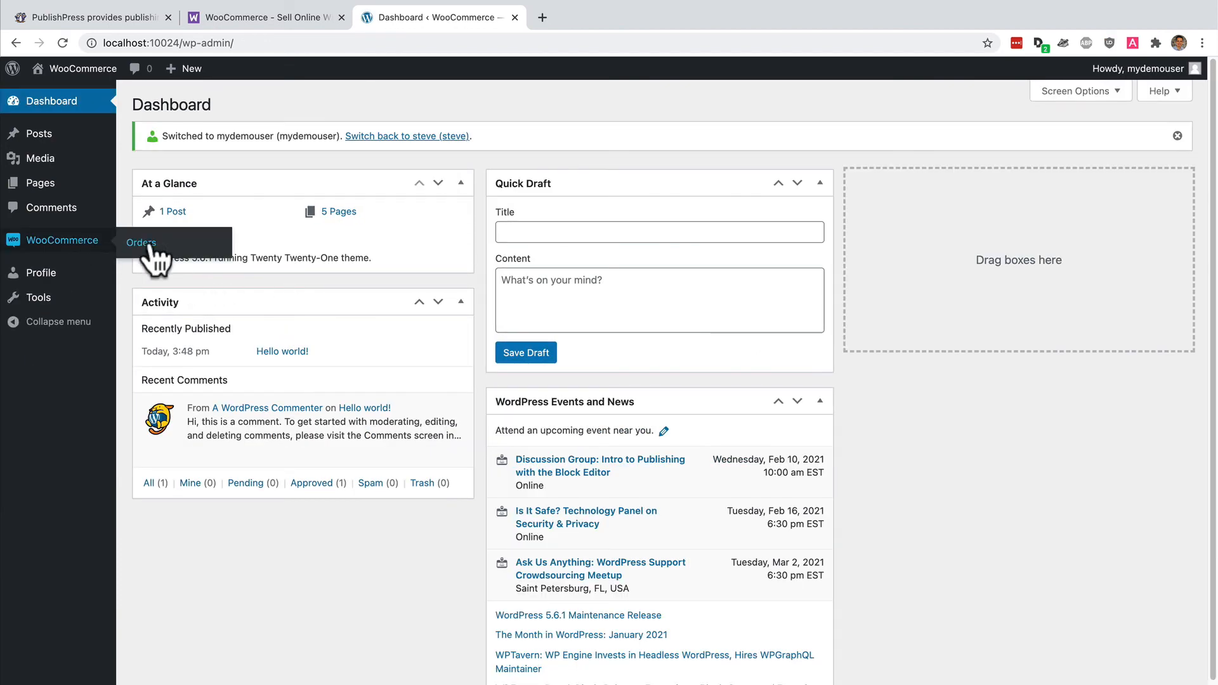
pyautogui.click(141, 243)
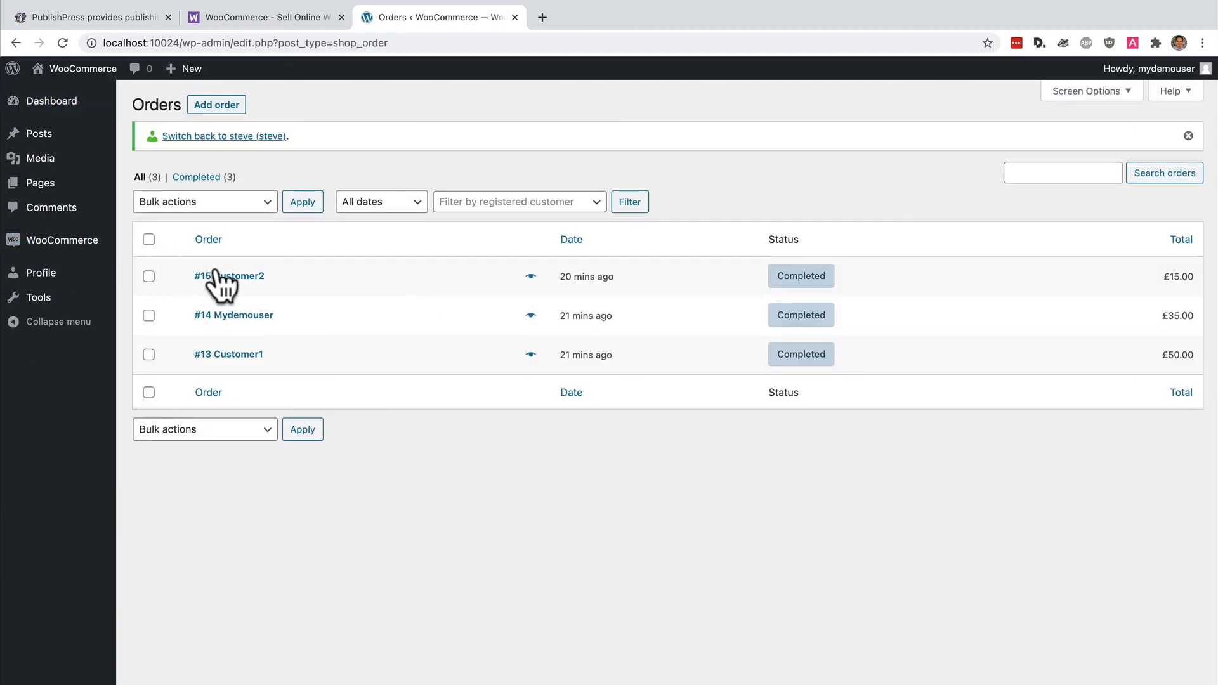
pyautogui.click(199, 275)
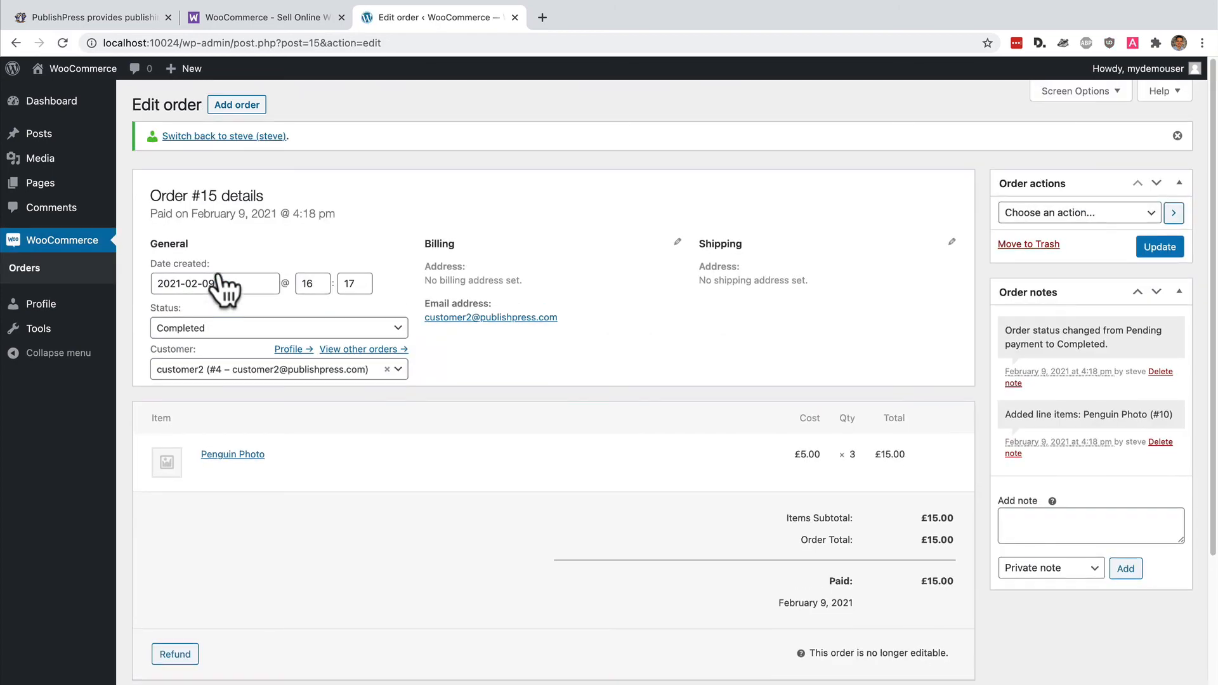
pyautogui.moveTo(824, 229)
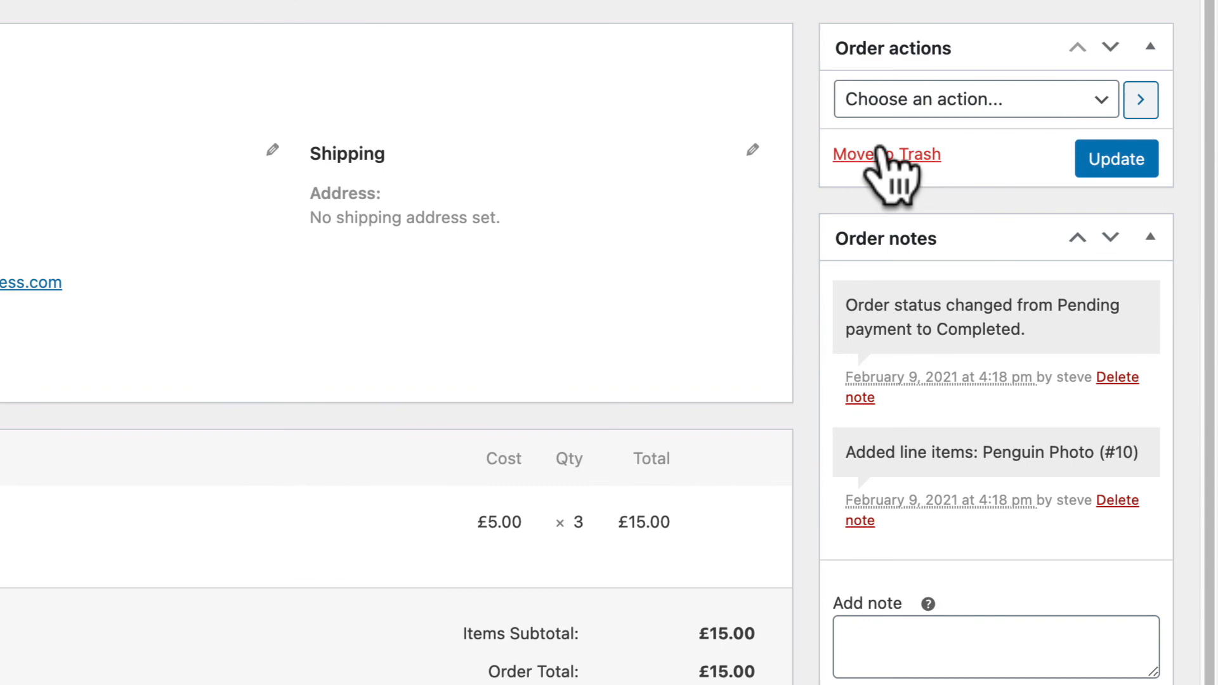
pyautogui.click(439, 17)
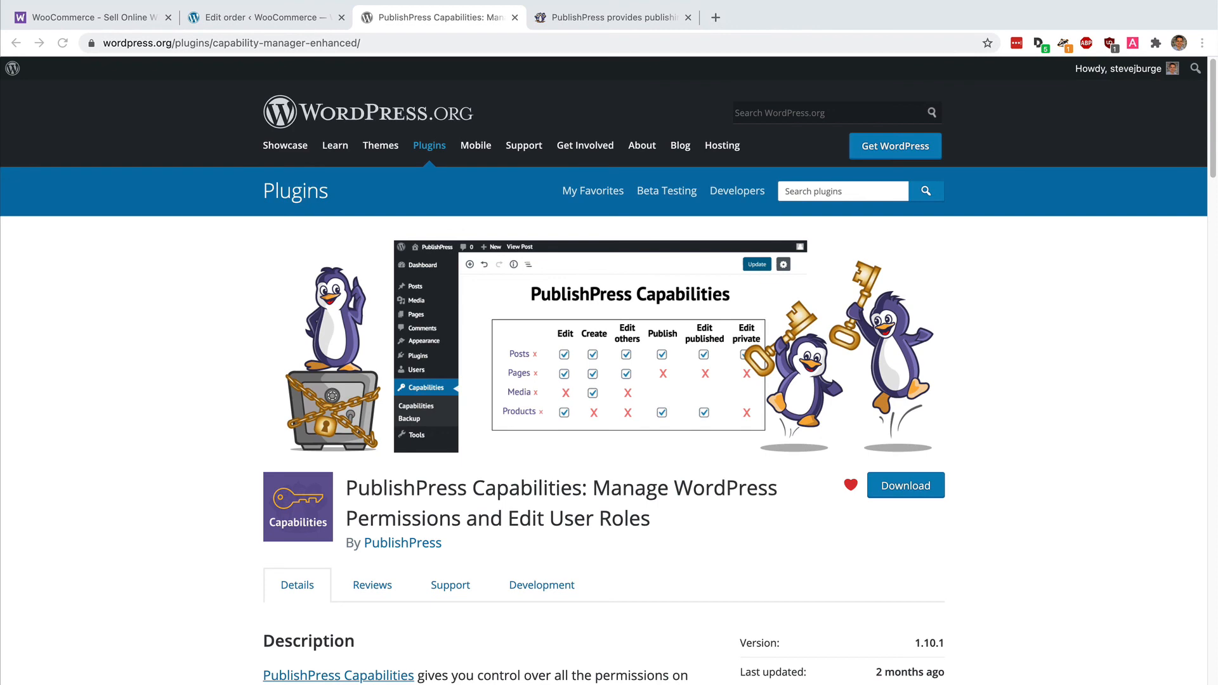
# Step: Scroll through the PublishPress Capabilities page on the WordPress.org plugin directory
pyautogui.scroll(-3)
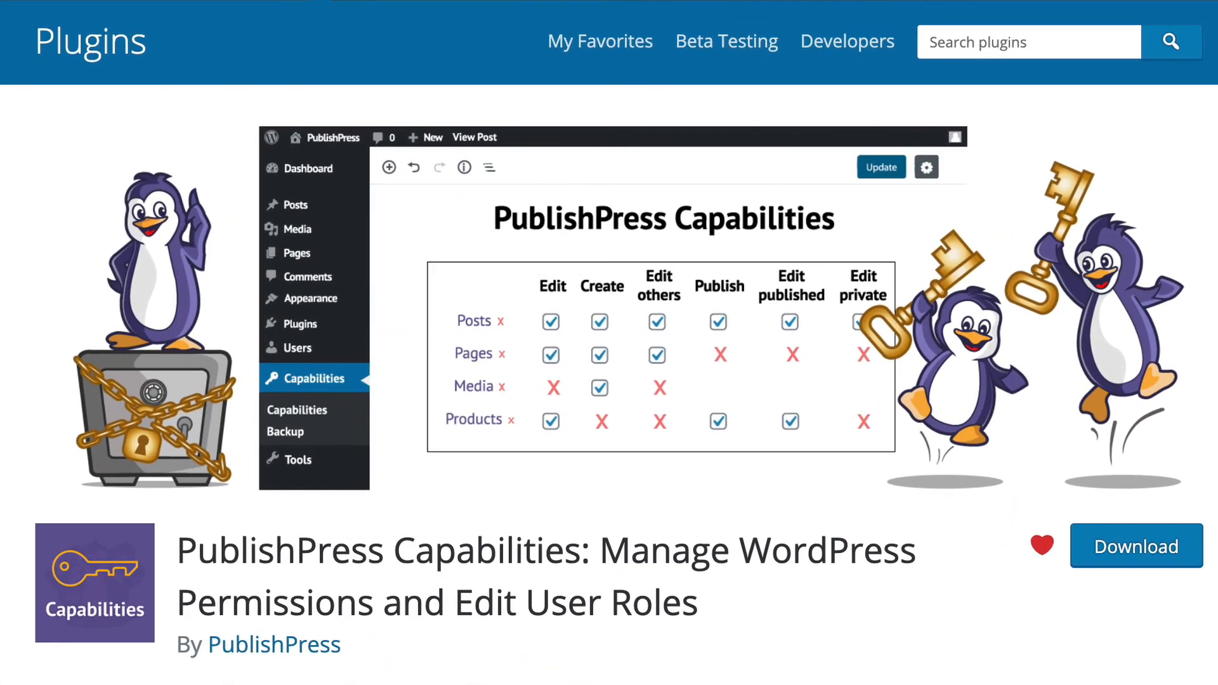